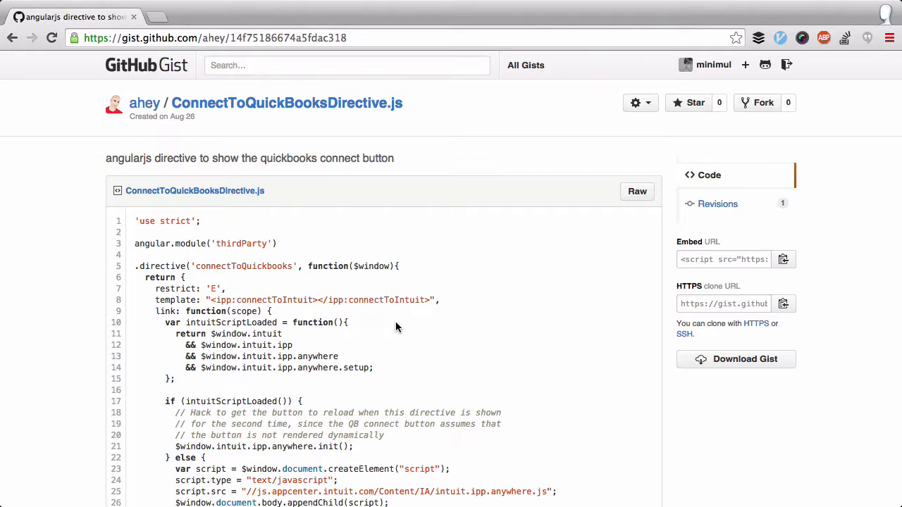
# - Change the working directory to ~/github/labs
pyautogui.scroll(-3)
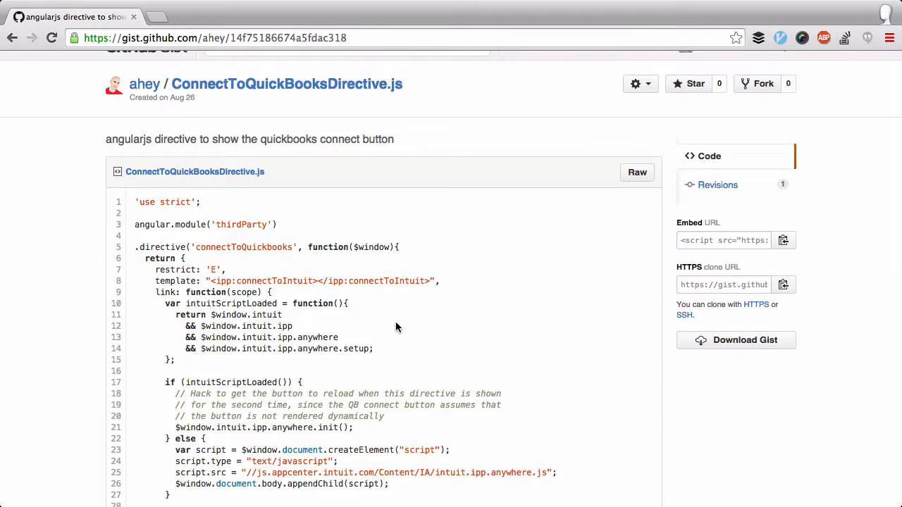
pyautogui.scroll(-3)
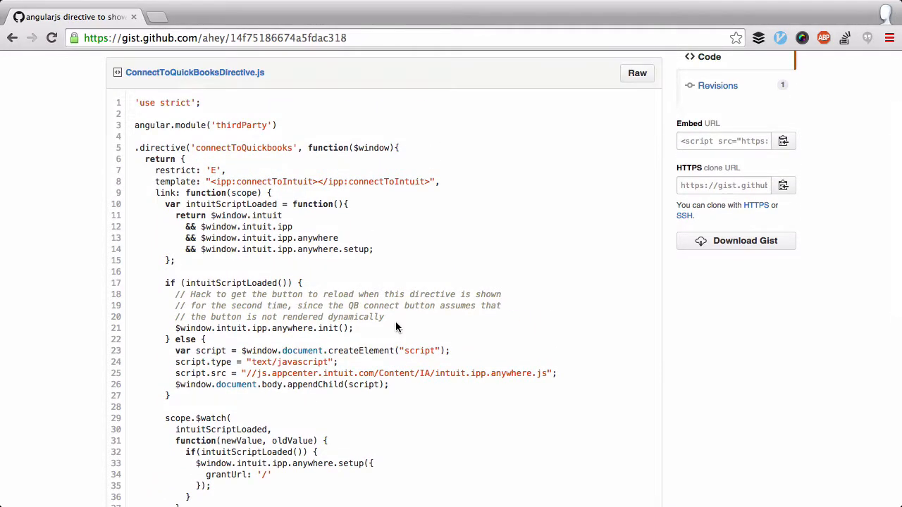
pyautogui.scroll(-3)
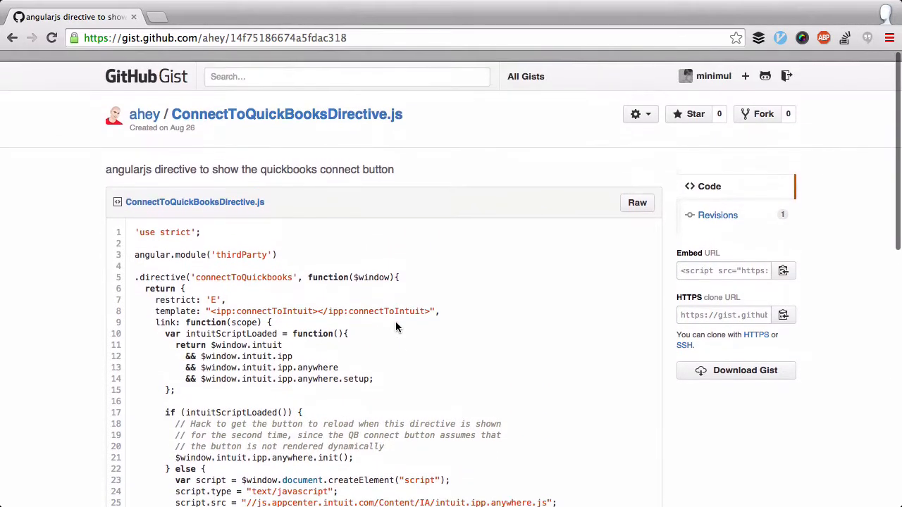
pyautogui.scroll(-3)
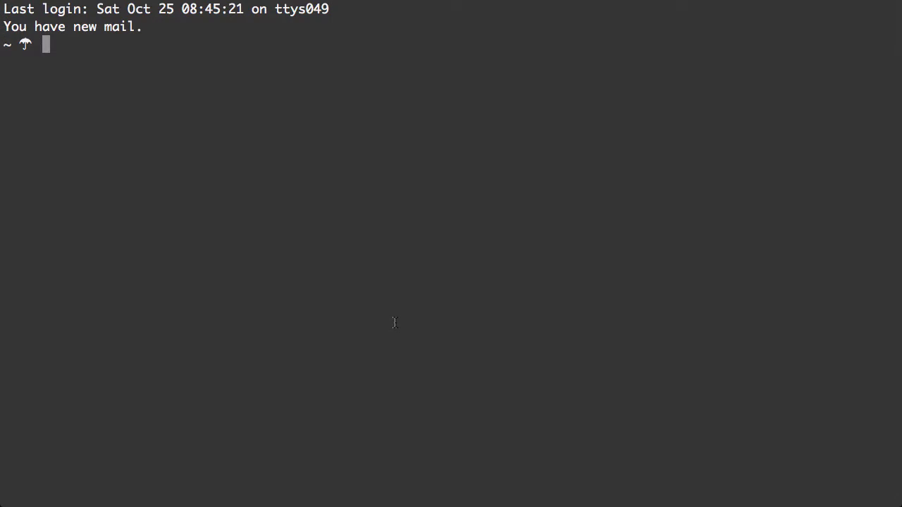
pyautogui.write('cd ~/gi')
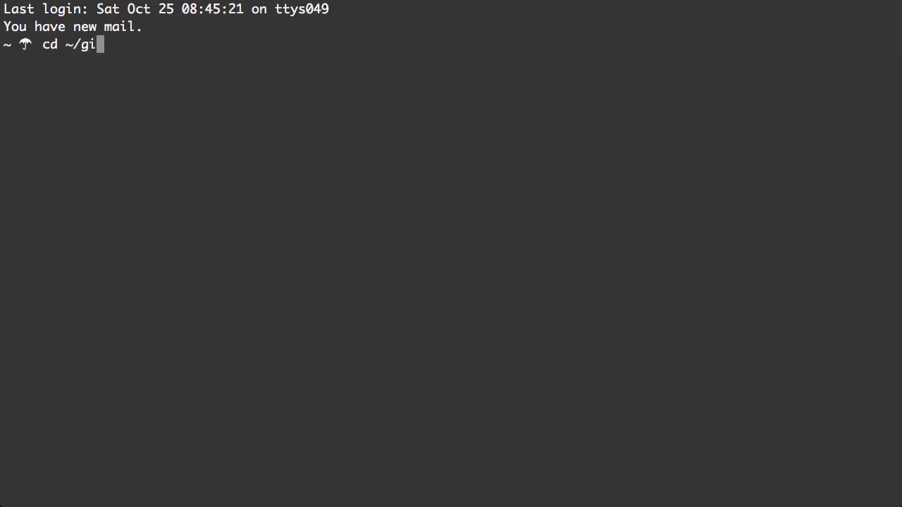
pyautogui.write('thub/la')
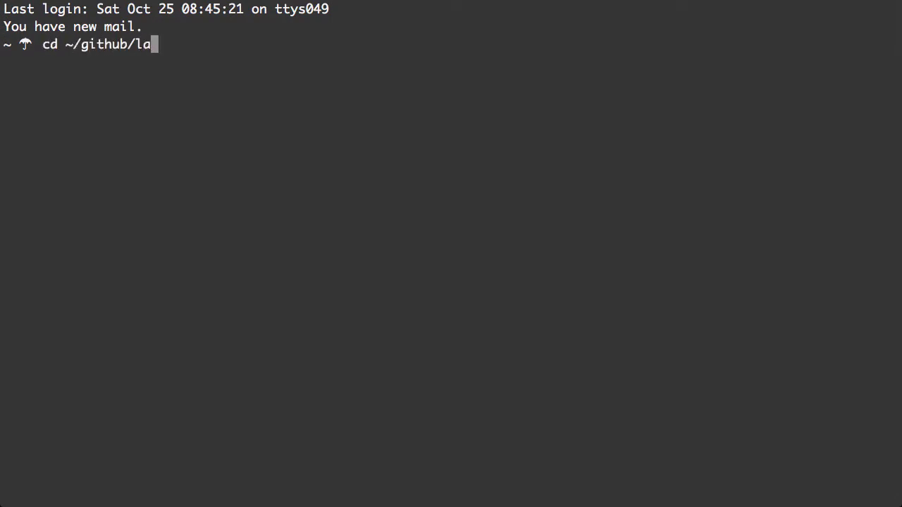
pyautogui.write('bs')
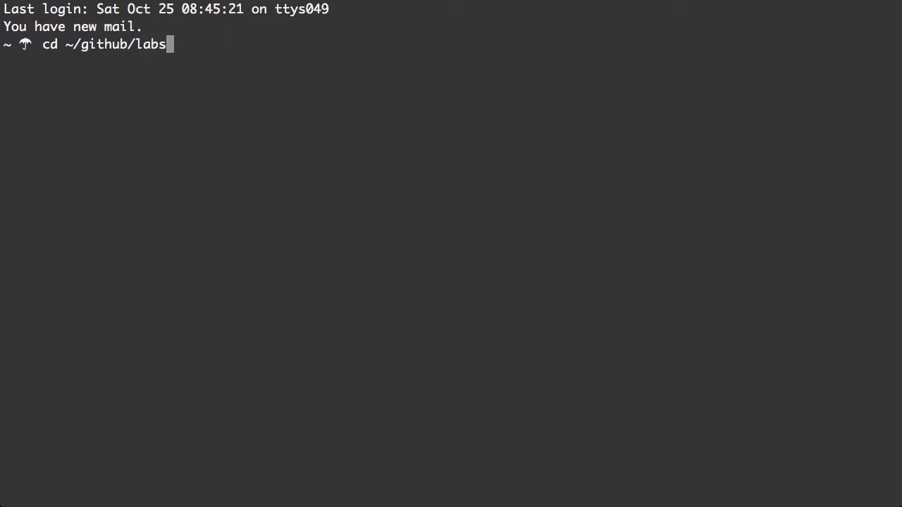
# - Create the connect-intuit-angular folder and move into it with mkdir && cd $_
pyautogui.write('mk')
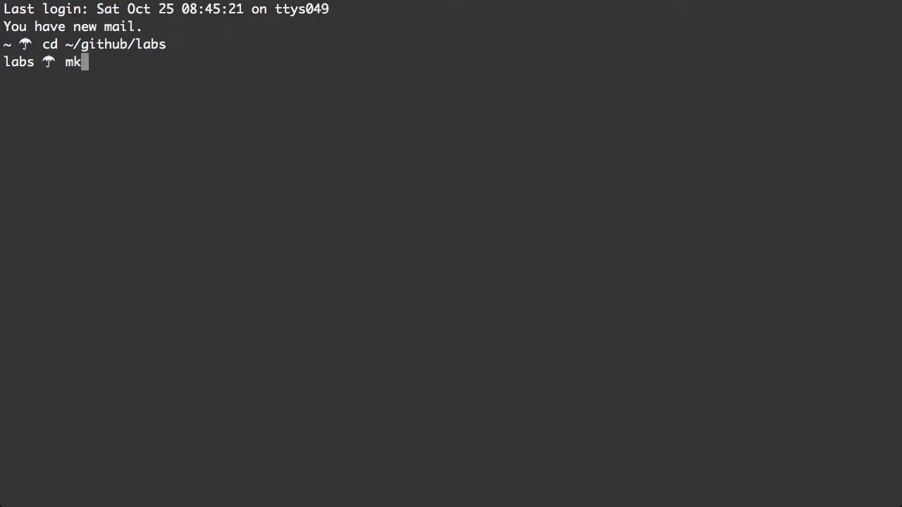
pyautogui.write('dir')
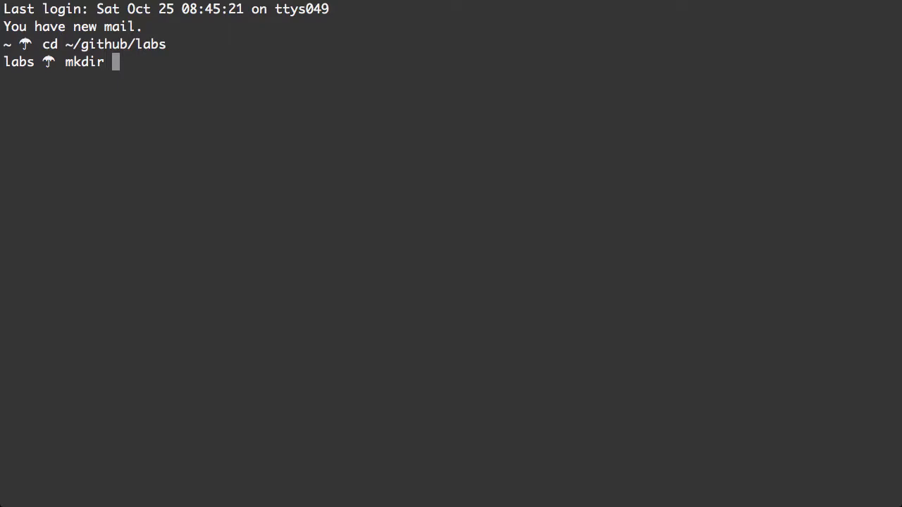
pyautogui.write('co')
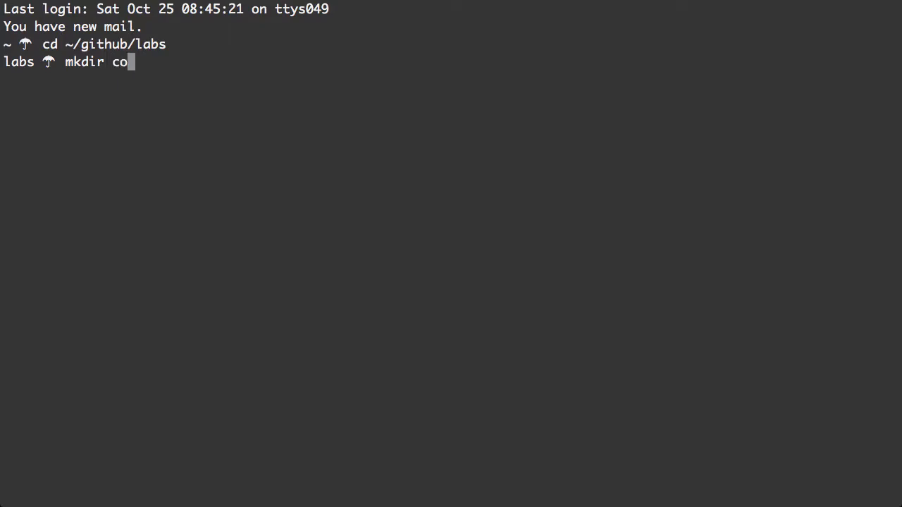
pyautogui.write('nnect-in')
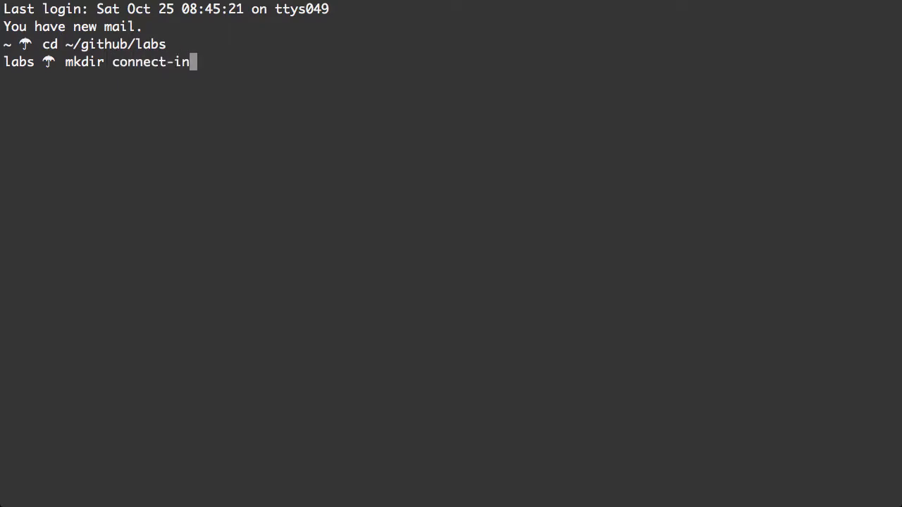
pyautogui.write('tuit-')
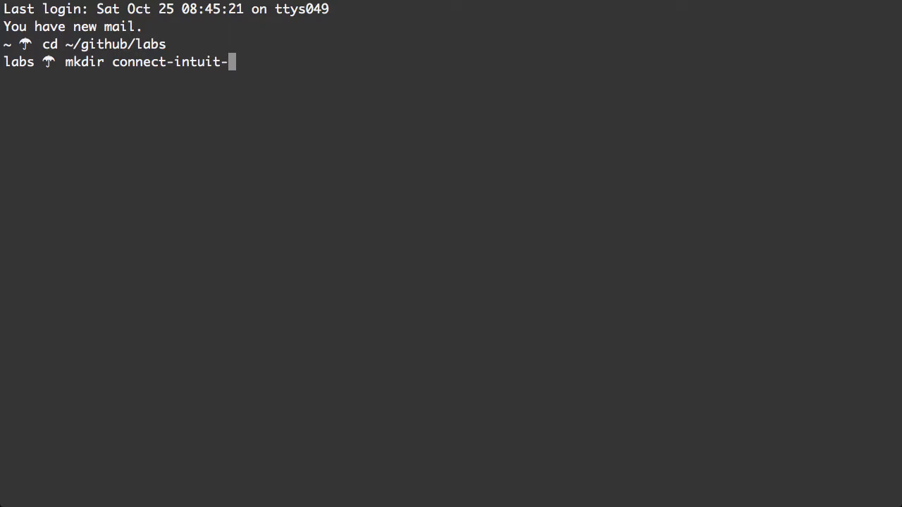
pyautogui.write('angular')
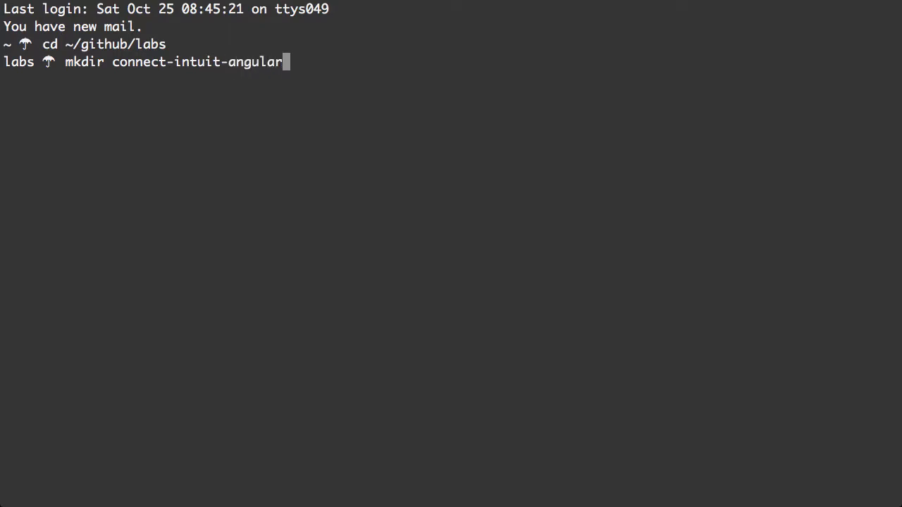
pyautogui.write('&& cd')
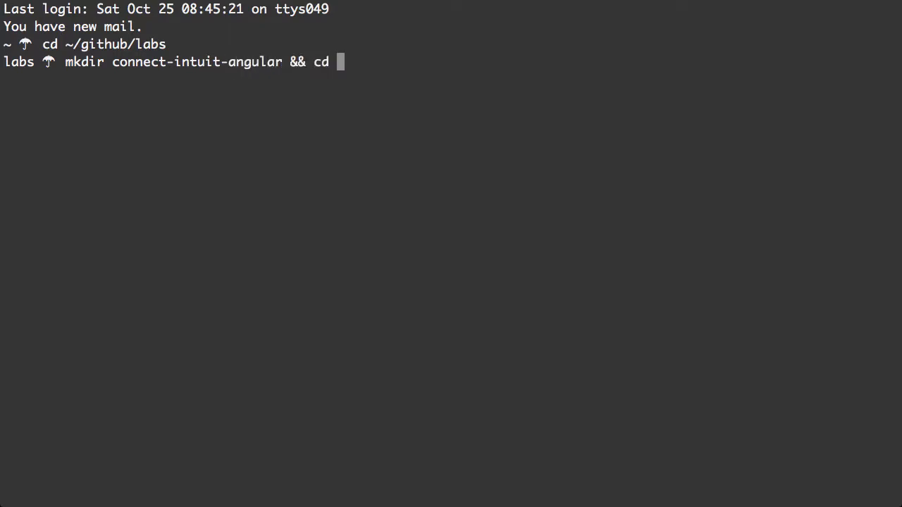
pyautogui.write('$_')
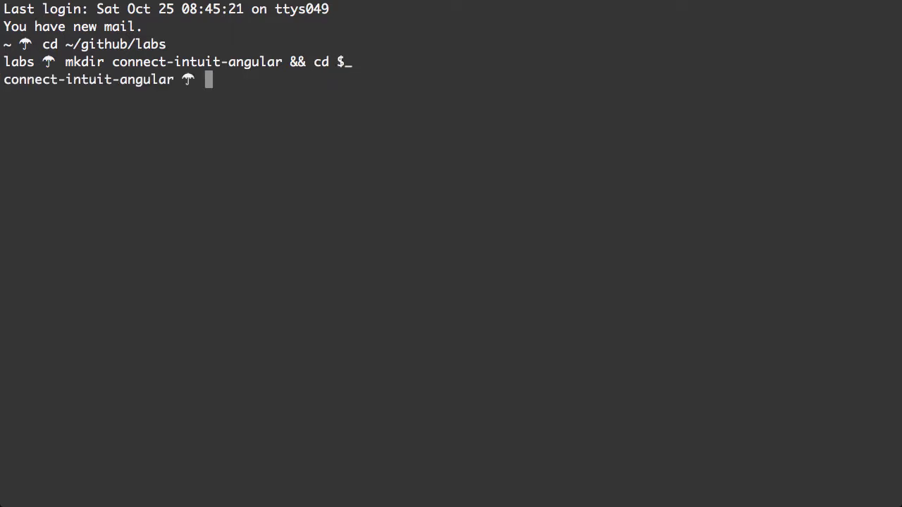
# - Launch the yo gulp-angular generator and confirm the optional Angular modules
pyautogui.write('yo')
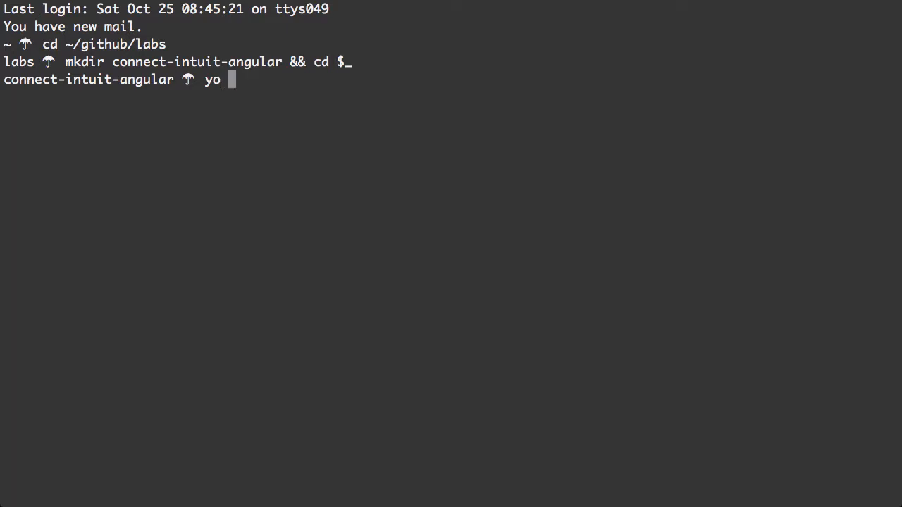
pyautogui.write('gulp-an')
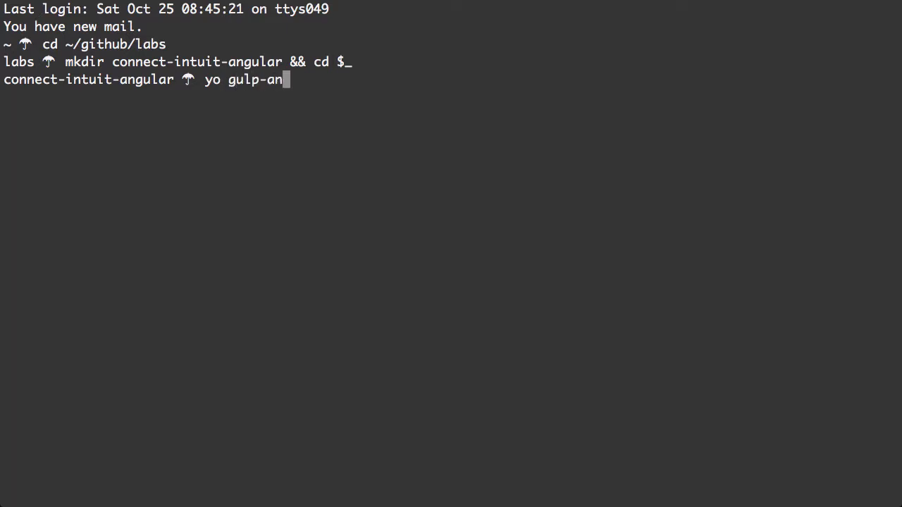
pyautogui.write('gular')
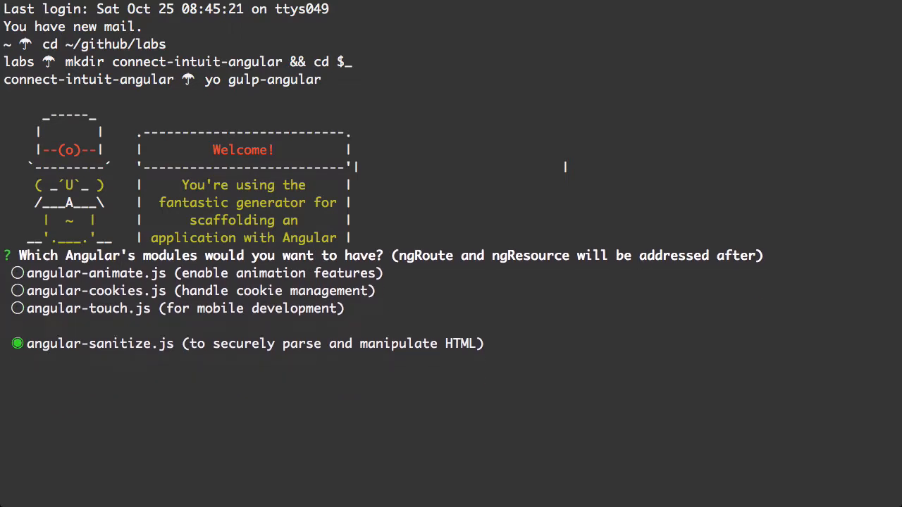
pyautogui.press('up')
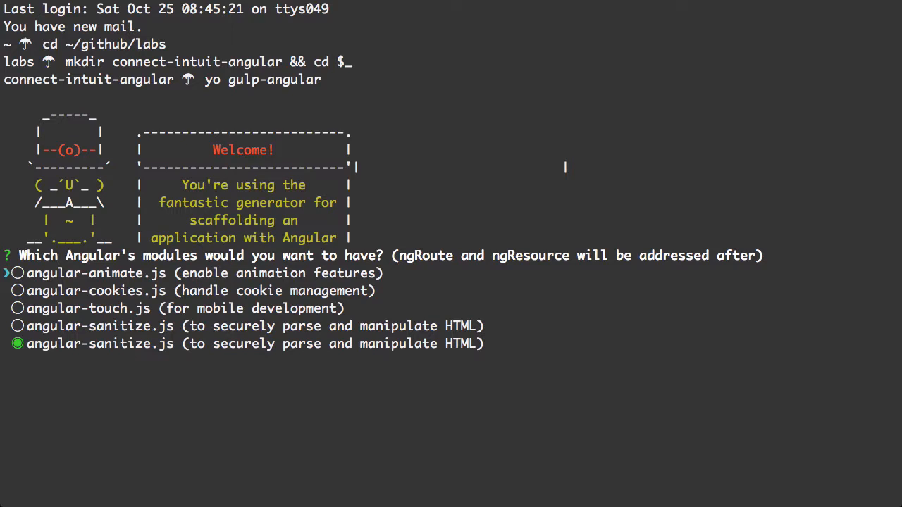
pyautogui.press('enter')
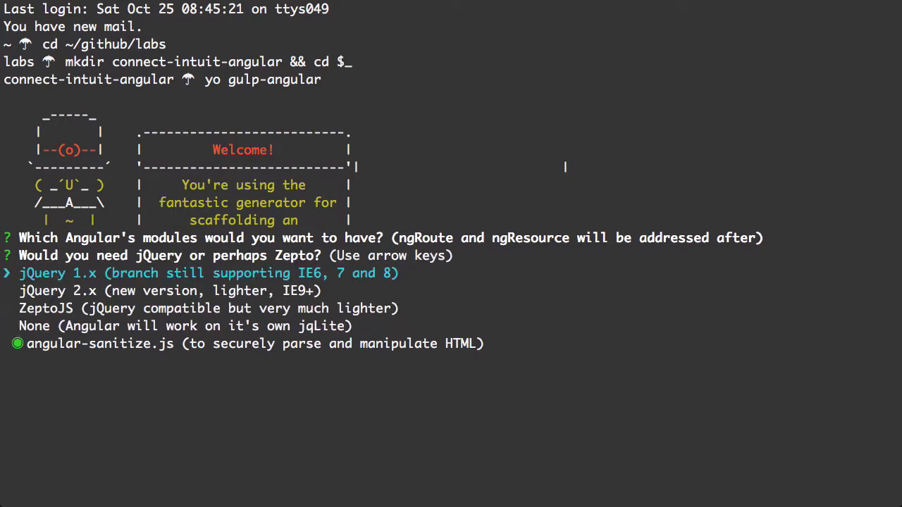
# - Choose no jQuery and no REST resource library, then answer the router and CSS preprocessor questions
pyautogui.press('Down')
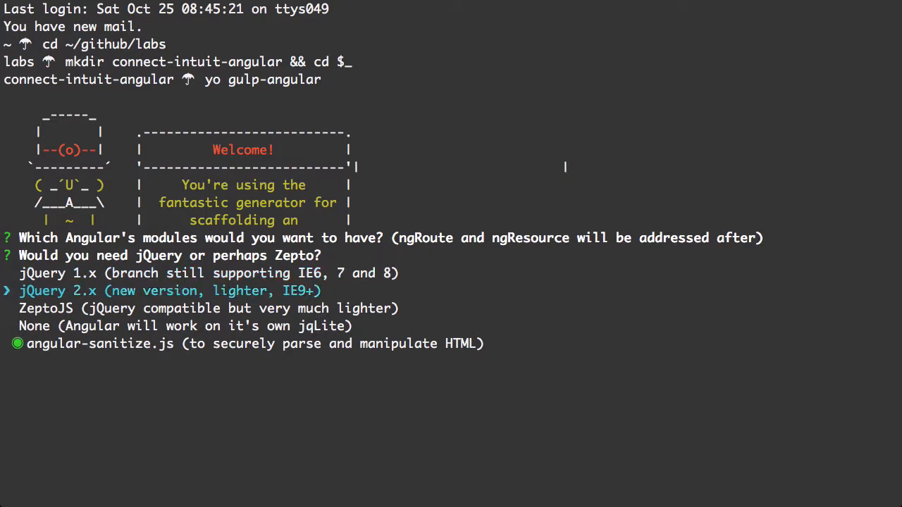
pyautogui.press('down')
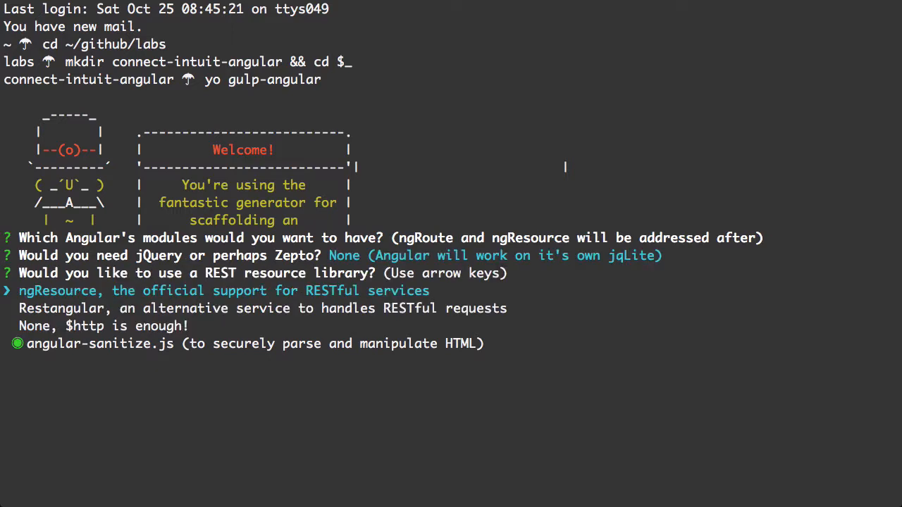
pyautogui.press('down')
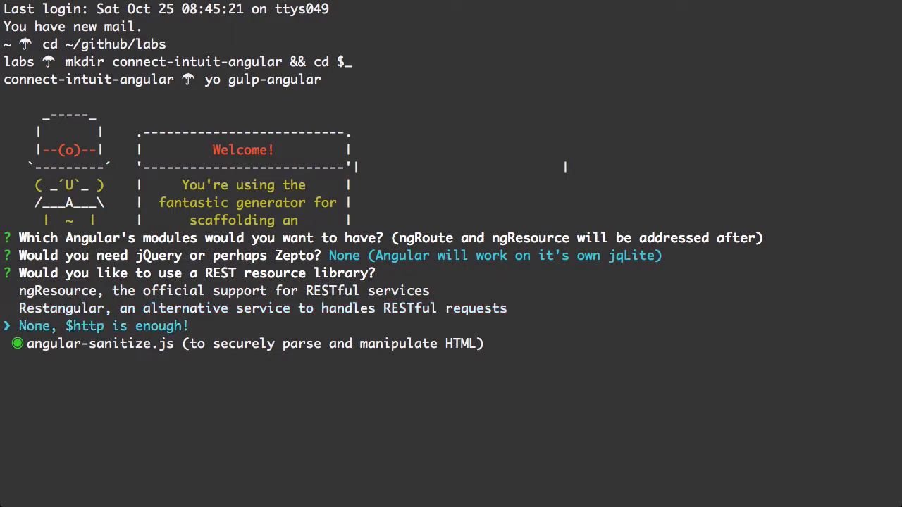
pyautogui.press('enter')
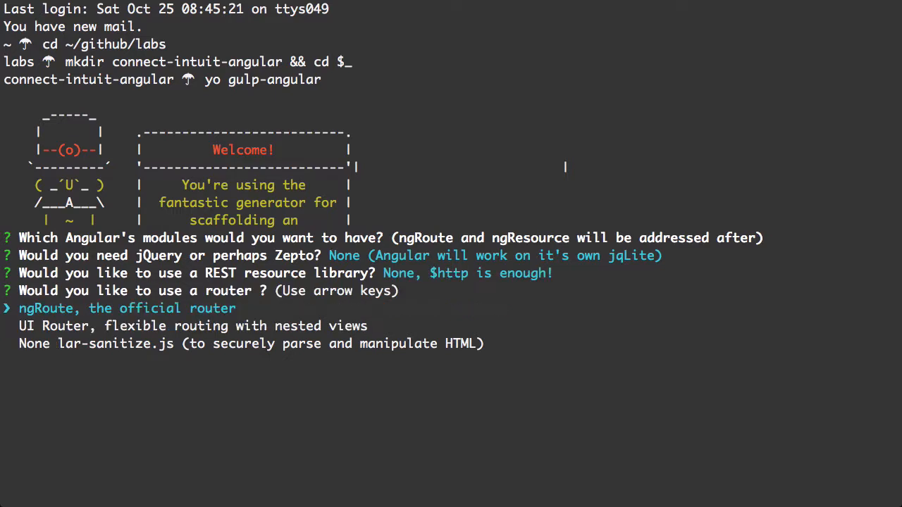
pyautogui.press('enter')
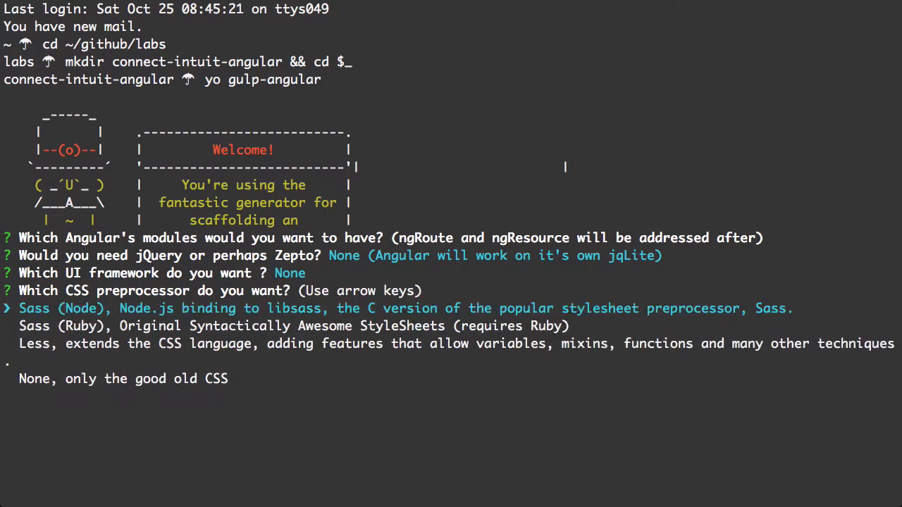
pyautogui.press('down')
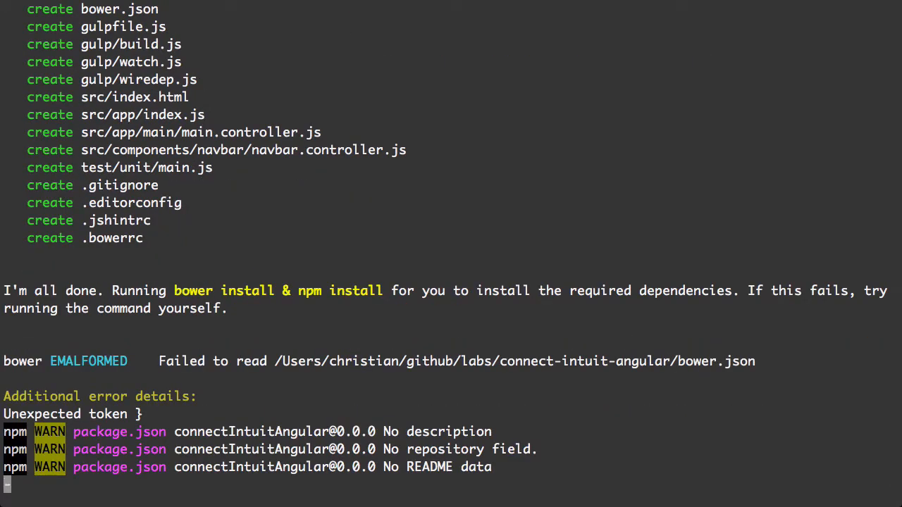
pyautogui.scroll(-3)
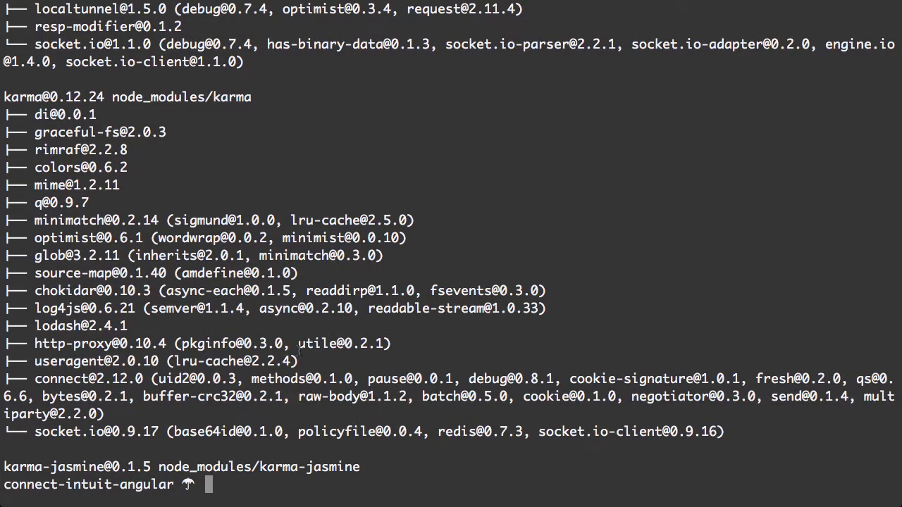
pyautogui.write('gulp s')
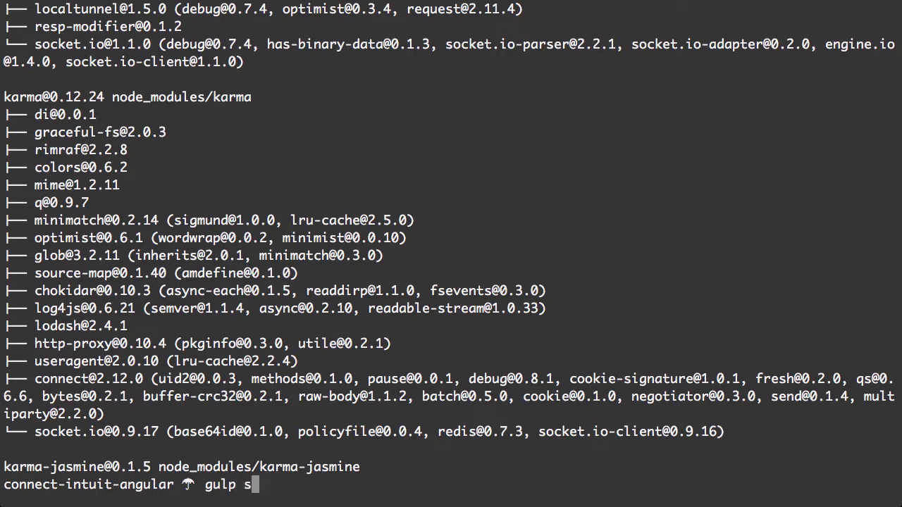
# - Run gulp serve, review the wiredep SyntaxError stack trace, and open gulpfile.js in vim
pyautogui.write('erve')
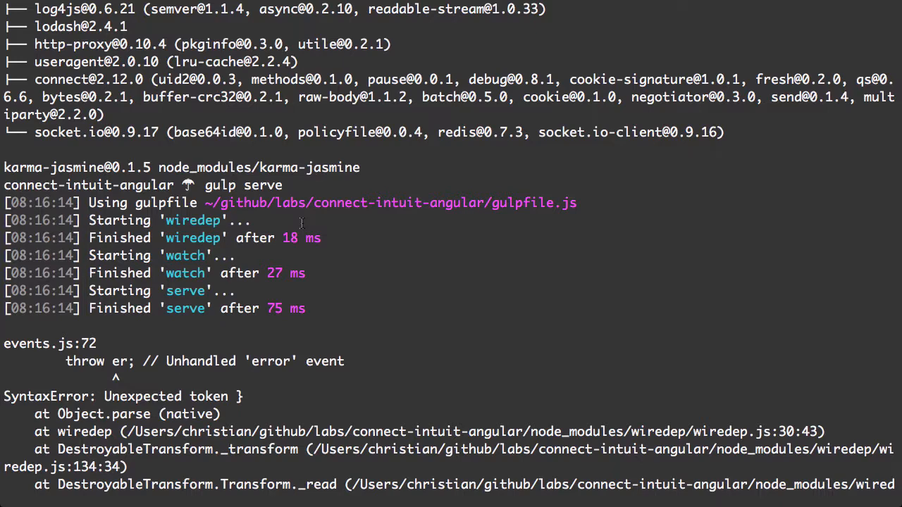
pyautogui.scroll(-3)
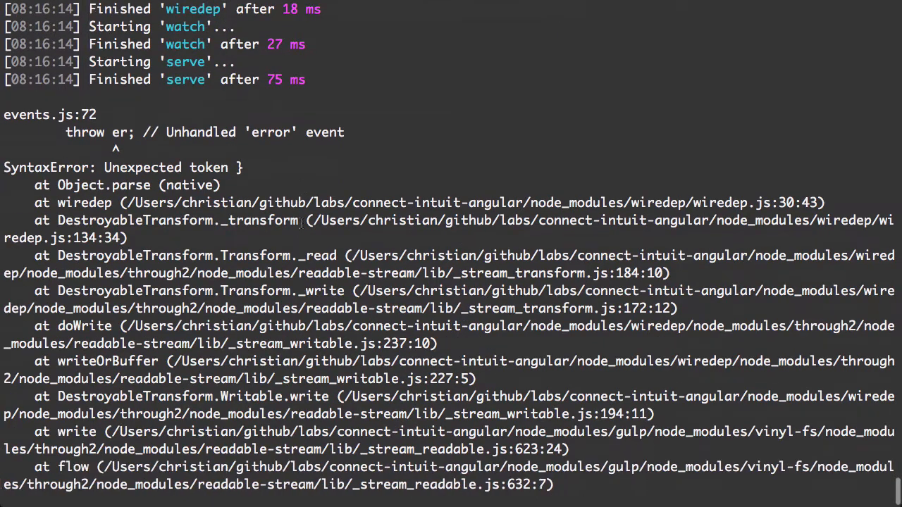
pyautogui.scroll(-3)
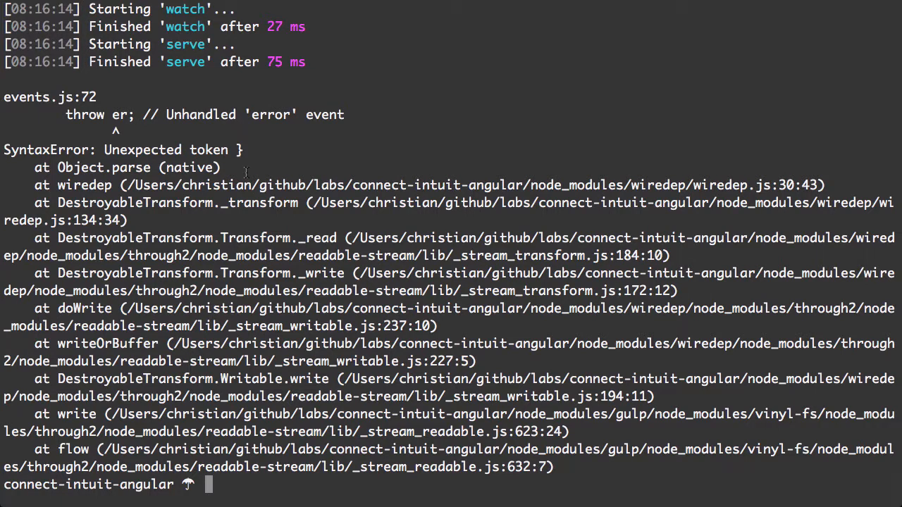
pyautogui.write('vim gulp')
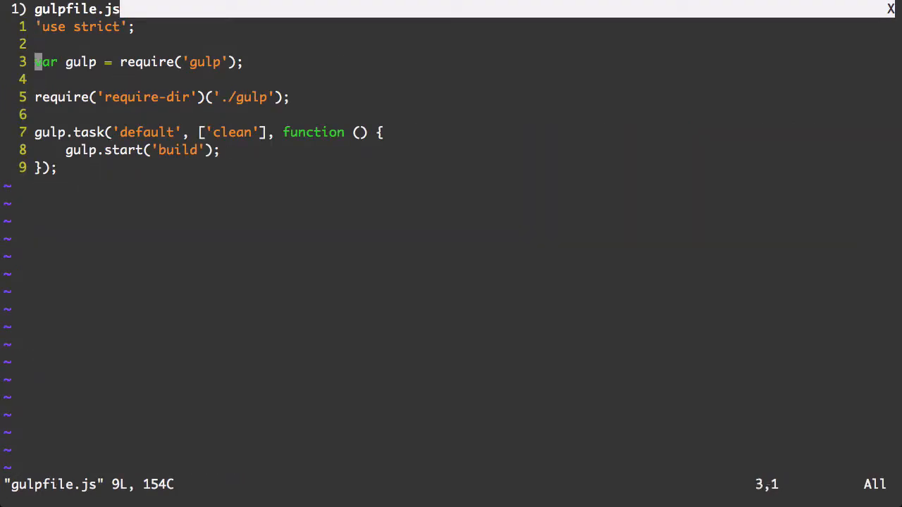
# - Close gulpfile.js, discard the half-typed command, and rerun bower install, which fails on bower.json
pyautogui.press('Up')
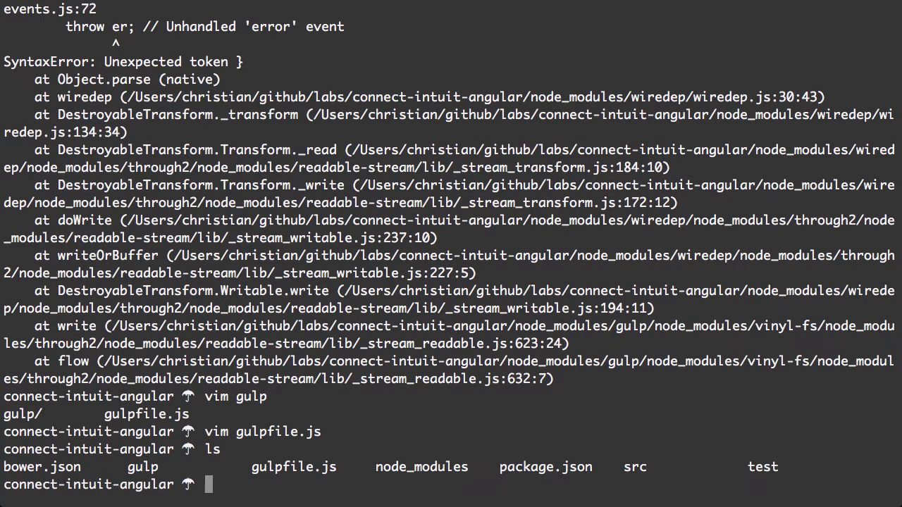
pyautogui.write('vim')
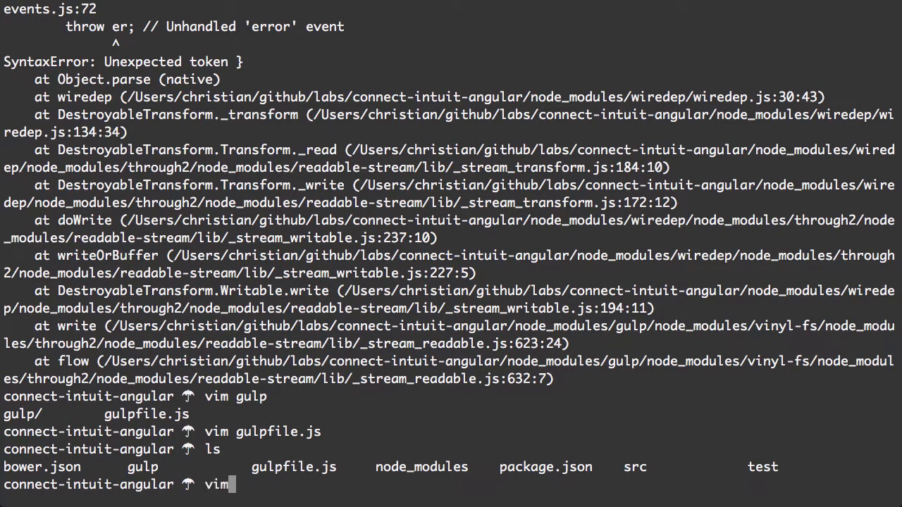
pyautogui.write('bower.json')
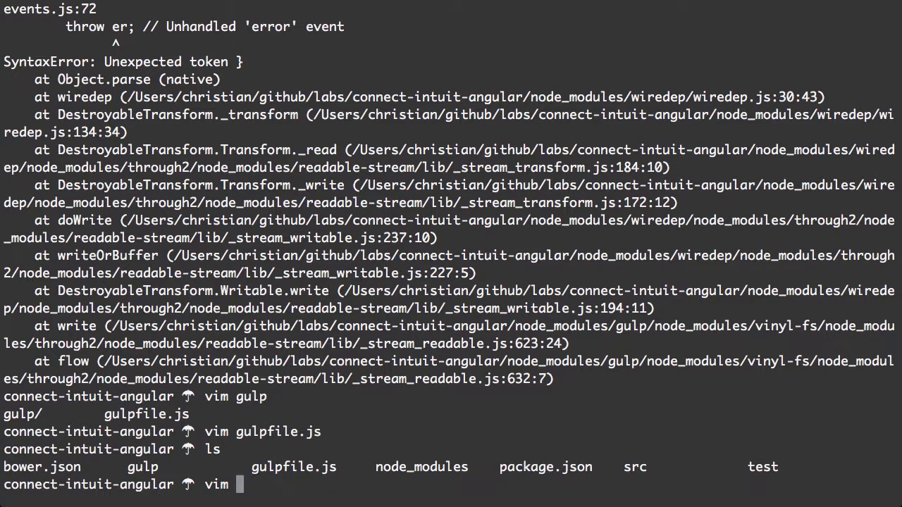
pyautogui.press('ctrl+u')
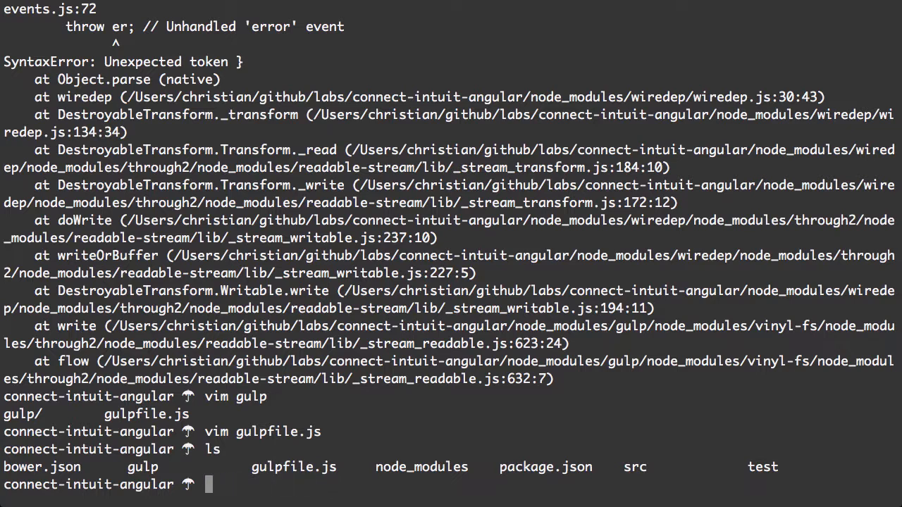
pyautogui.write('bower install')
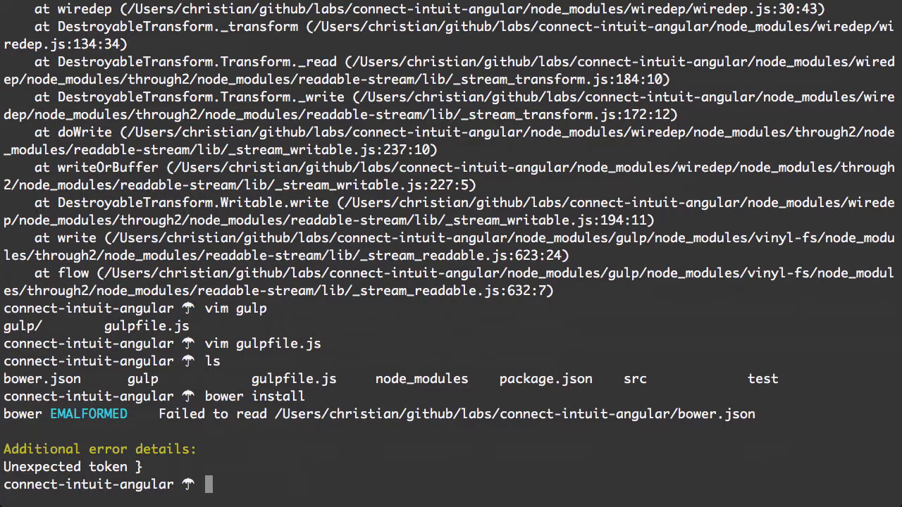
# - Fix bower.json in vim, rerun bower install successfully, and serve the app at localhost:3000
pyautogui.write('vim bower.json')
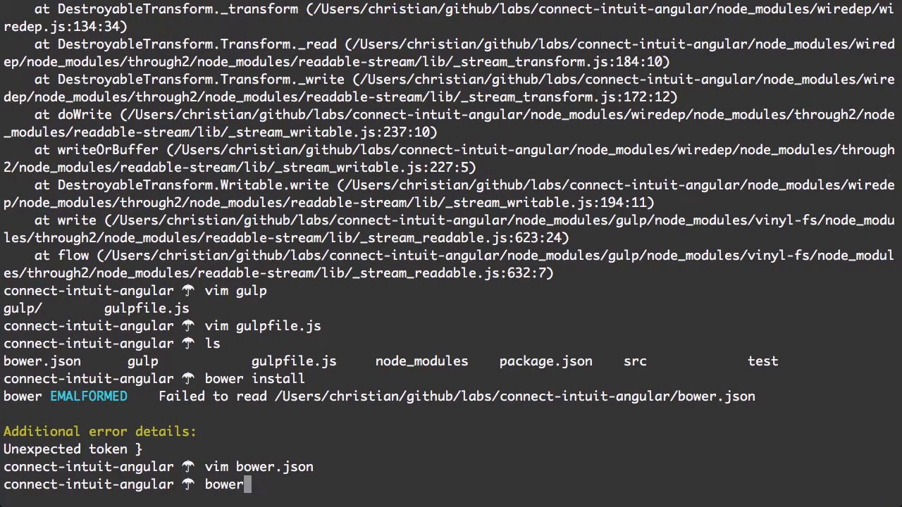
pyautogui.write('install')
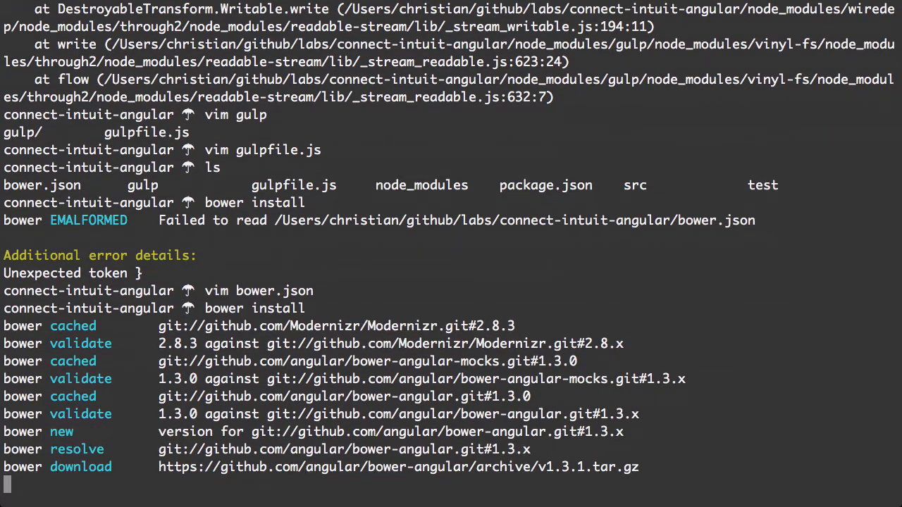
pyautogui.scroll(-3)
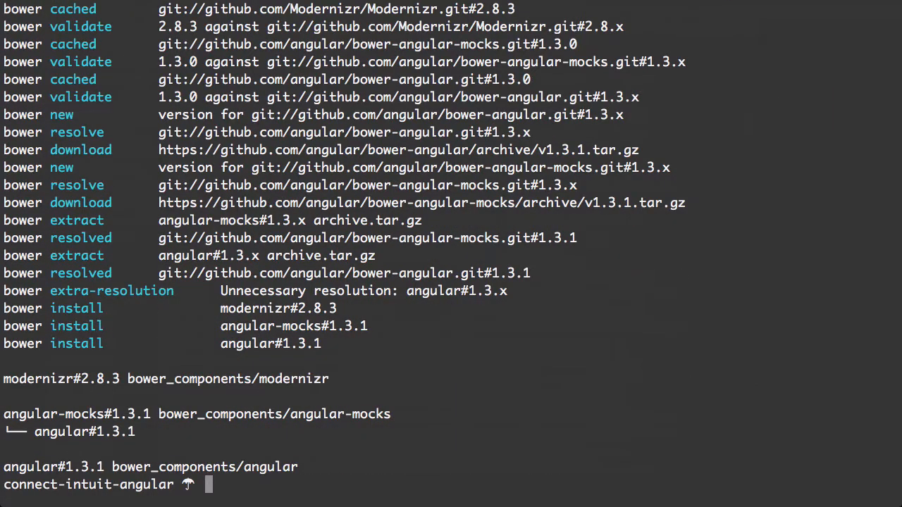
pyautogui.write('gu')
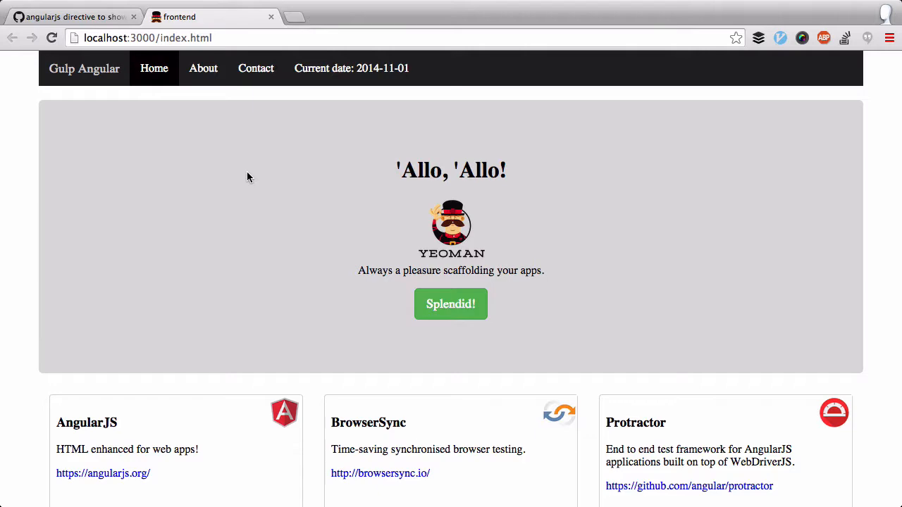
# - Return from Chrome to the terminal and stop the server for an empty prompt in connect-intuit-angular
pyautogui.click(74, 17)
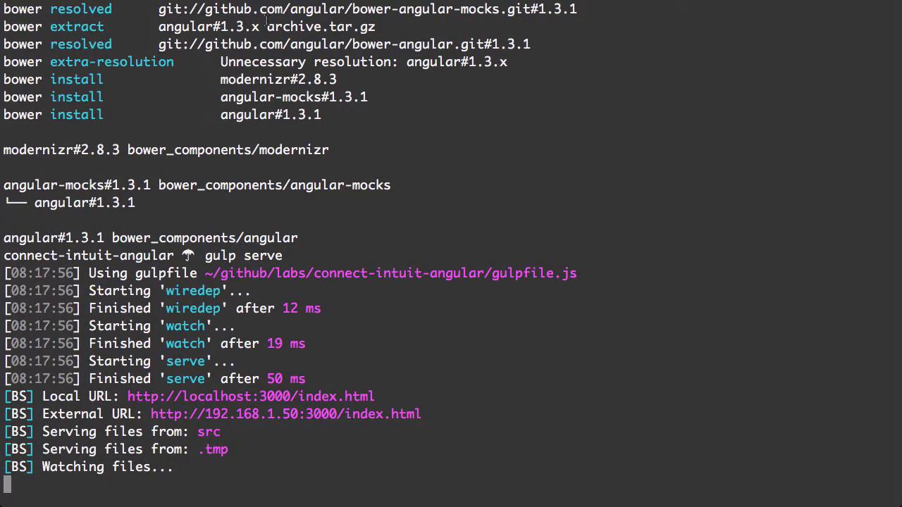
pyautogui.press('ctrl+c')
pyautogui.write('~')
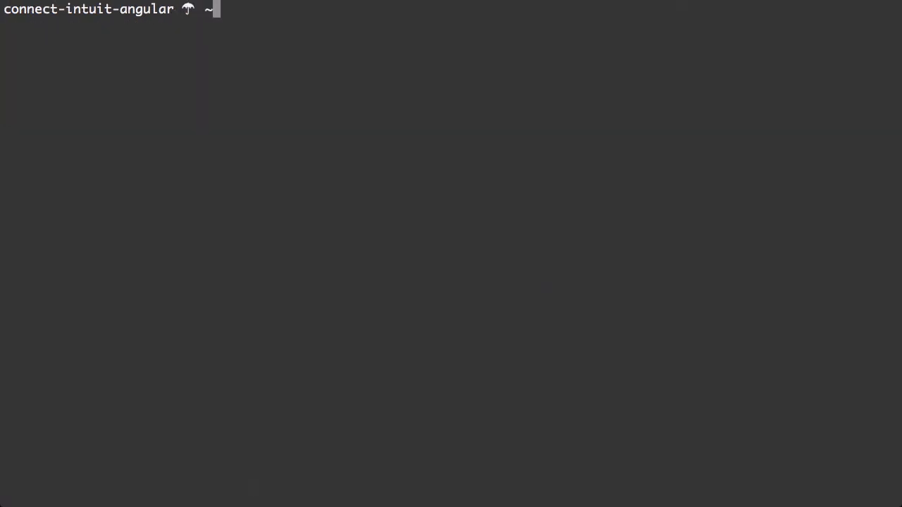
# - Open src/index.html, then src/app/main/main.controller.js, from the NERDTree project tree
pyautogui.write('/.t')
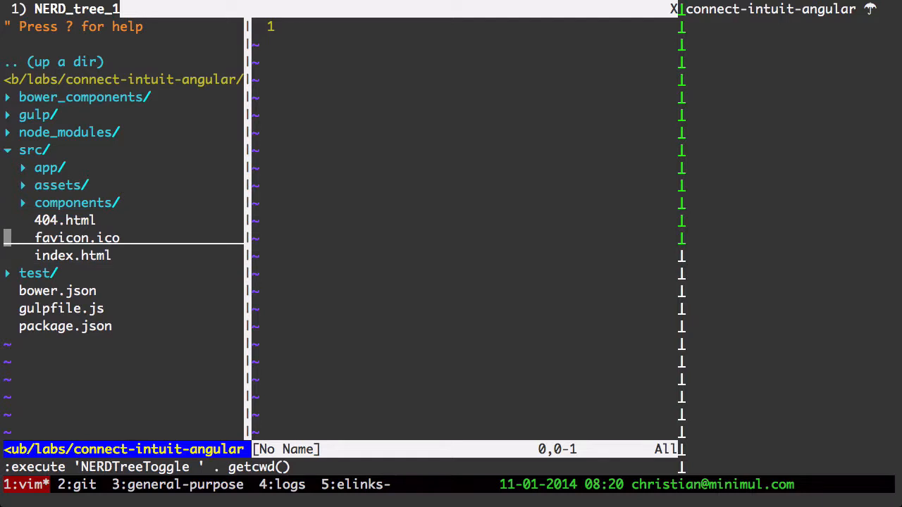
pyautogui.click(73, 255)
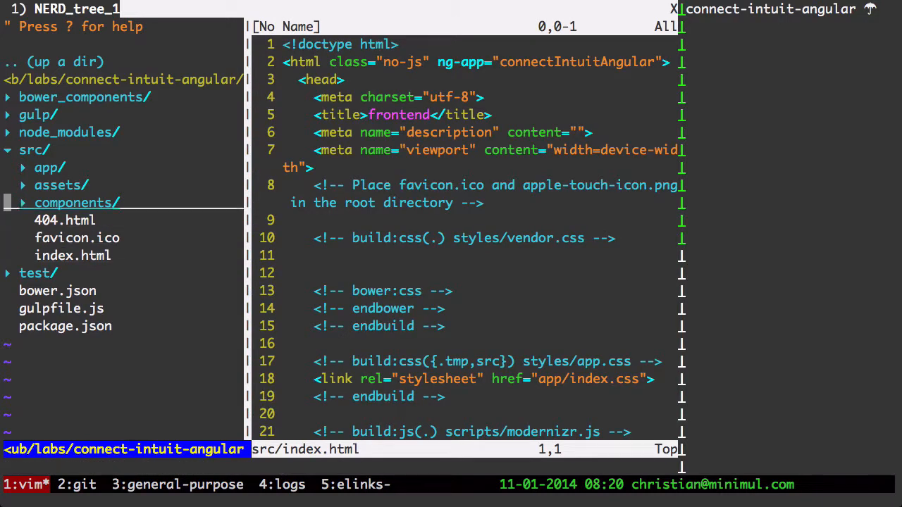
pyautogui.click(49, 167)
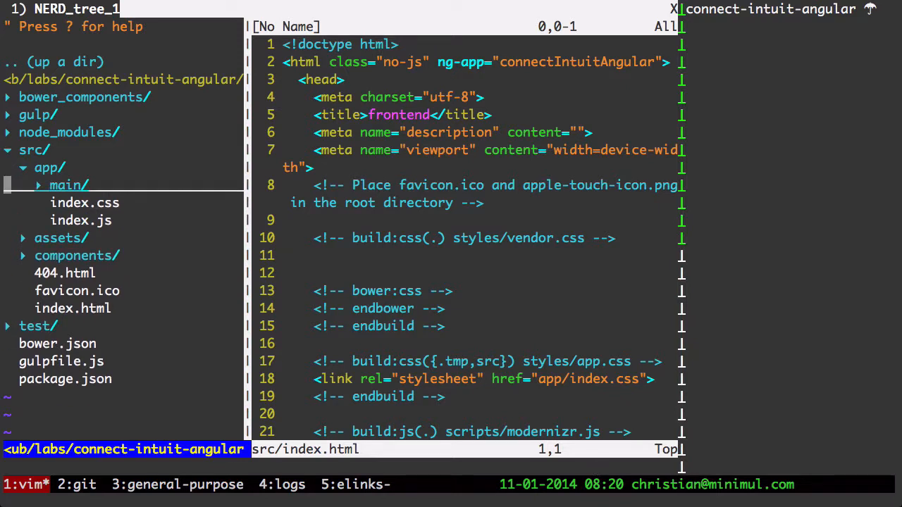
pyautogui.click(68, 185)
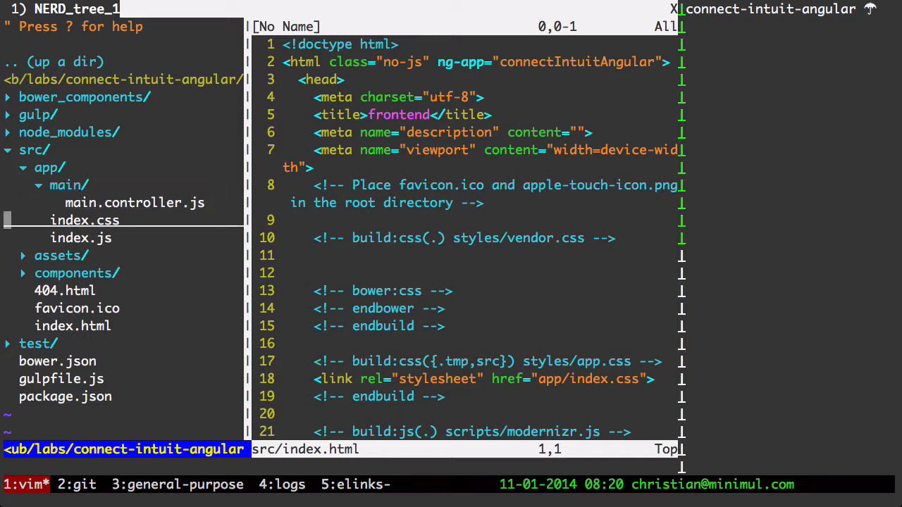
pyautogui.click(80, 237)
pyautogui.write('gulp se')
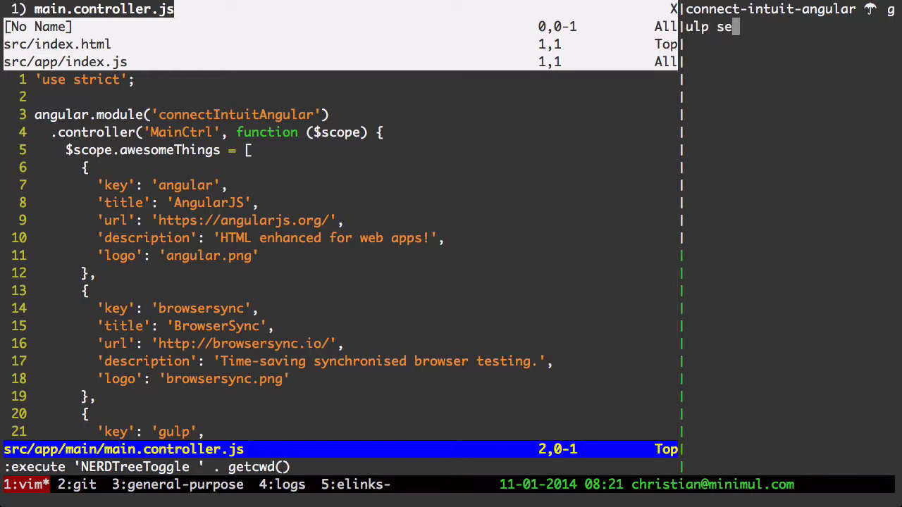
# - Restart gulp serve and scroll through the app's technology cards at localhost:3000
pyautogui.write('rve')
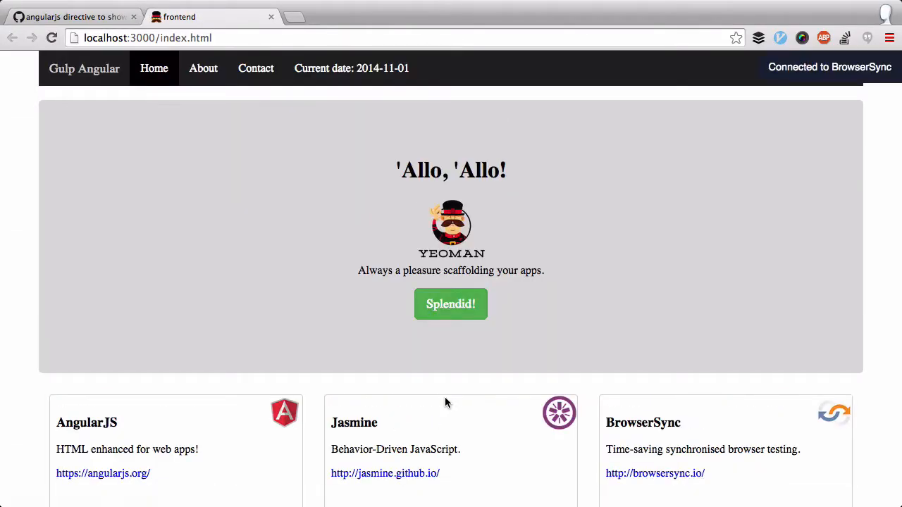
pyautogui.scroll(-3)
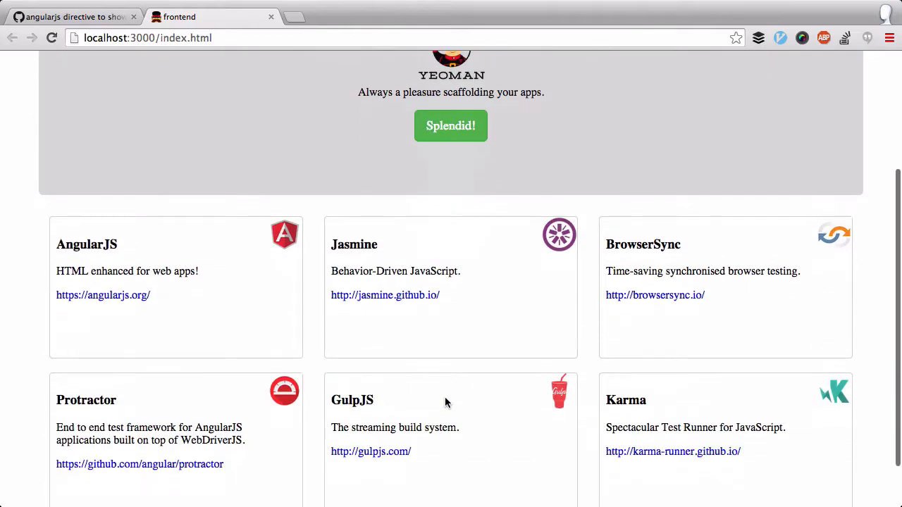
pyautogui.scroll(-3)
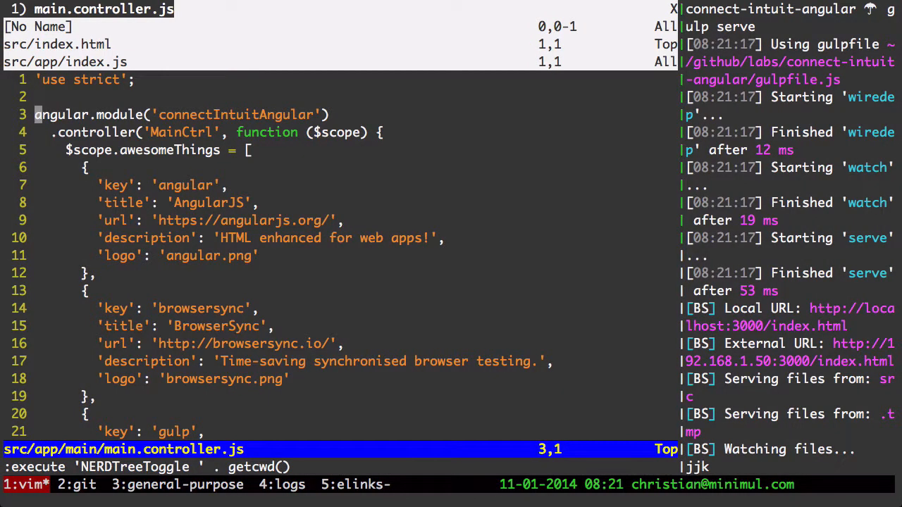
# - Delete the awesomeThings array and forEach ranking loop from MainCtrl and save the file
pyautogui.press('V')
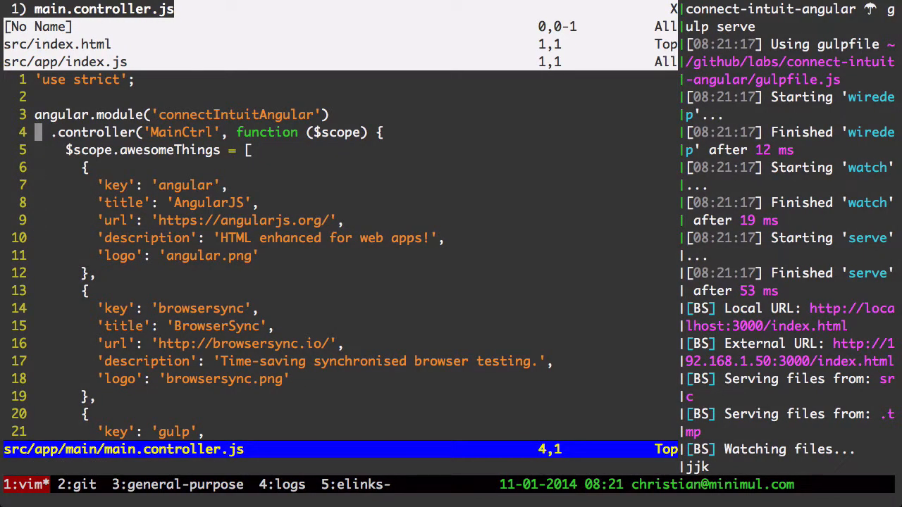
pyautogui.press('j')
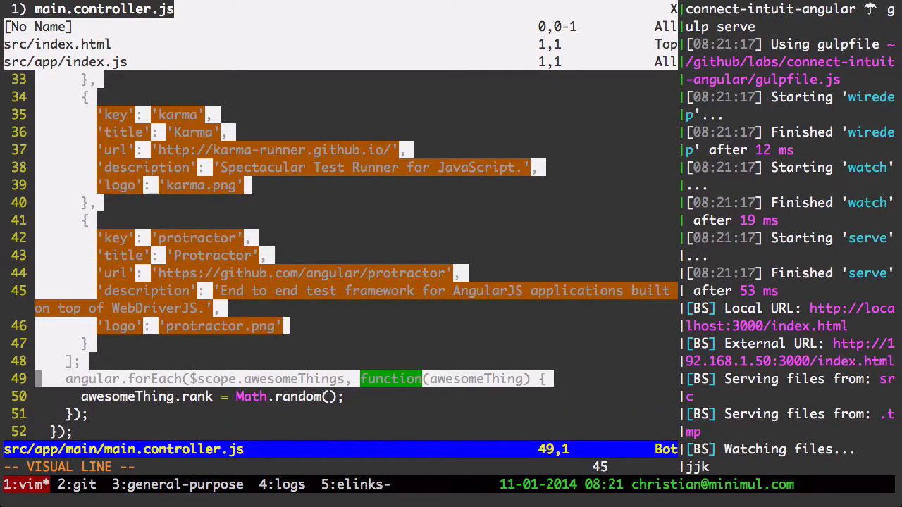
pyautogui.press('d')
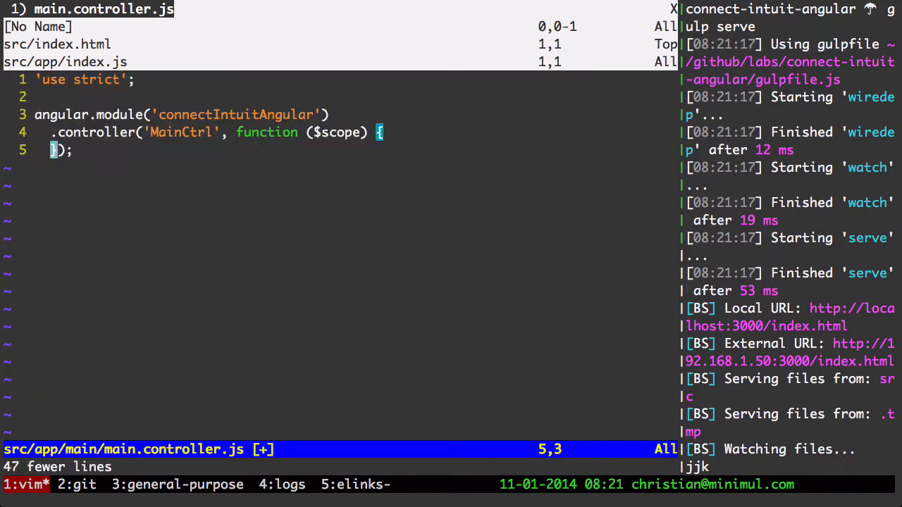
pyautogui.press('up')
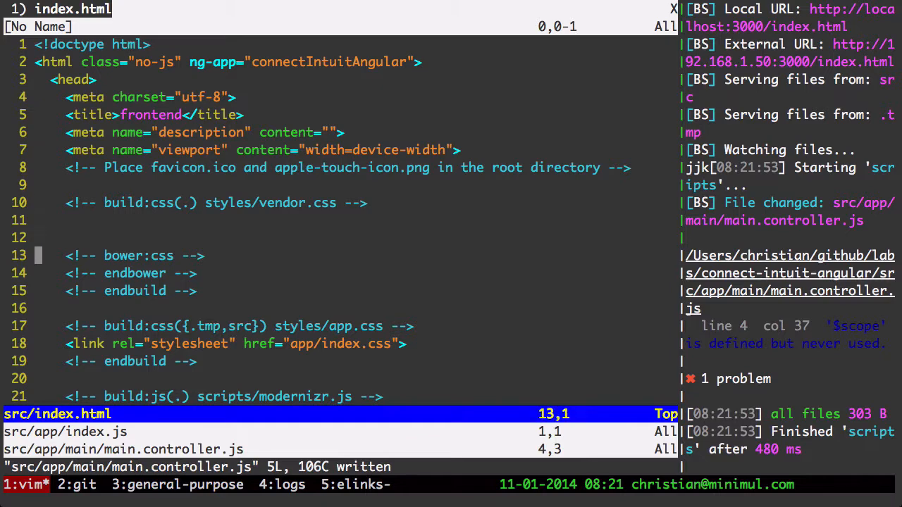
# - Delete the ng-repeat awesomeThing thumbnail div block from src/index.html
pyautogui.scroll(-3)
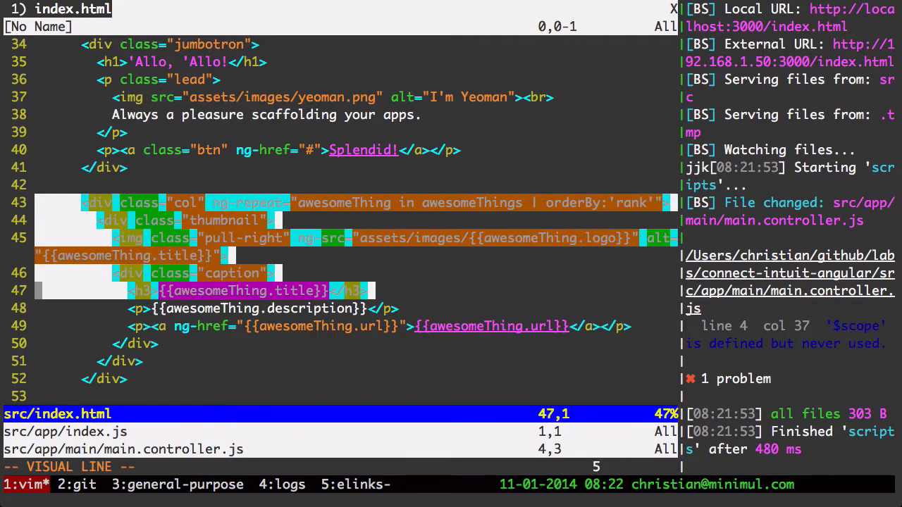
pyautogui.press('d')
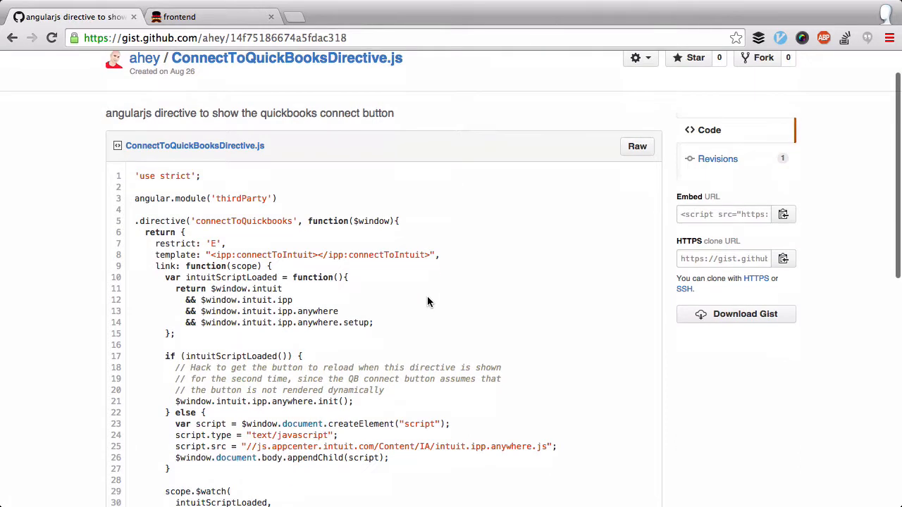
# - Open the raw ConnectToQuickBooksDirective.js source on the gist and select all of it
pyautogui.scroll(-3)
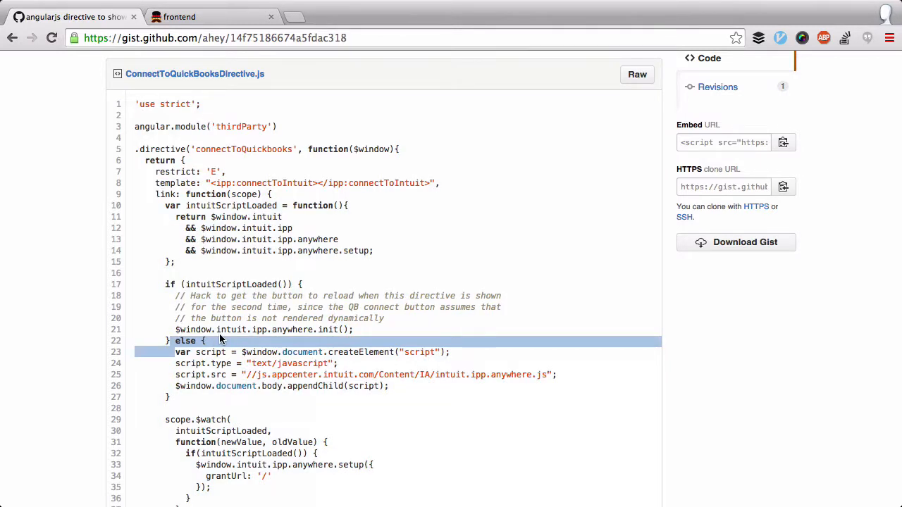
pyautogui.moveTo(514, 152)
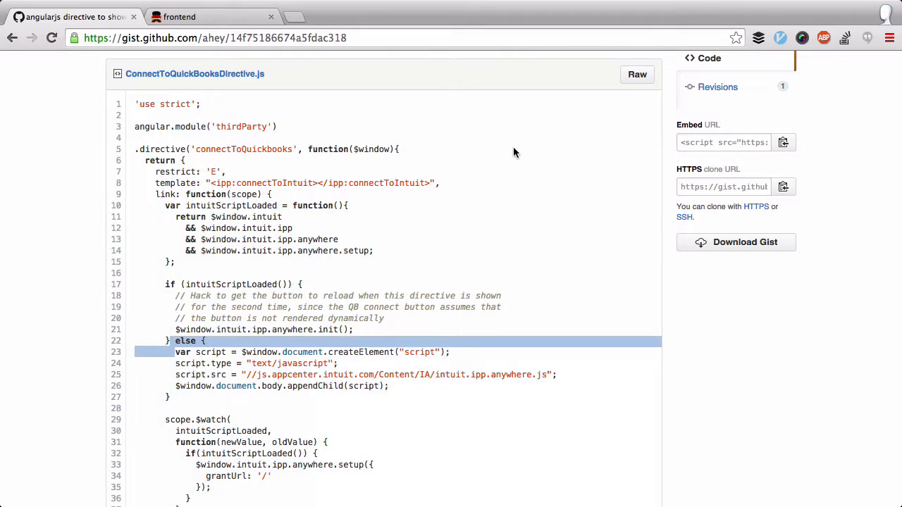
pyautogui.click(636, 74)
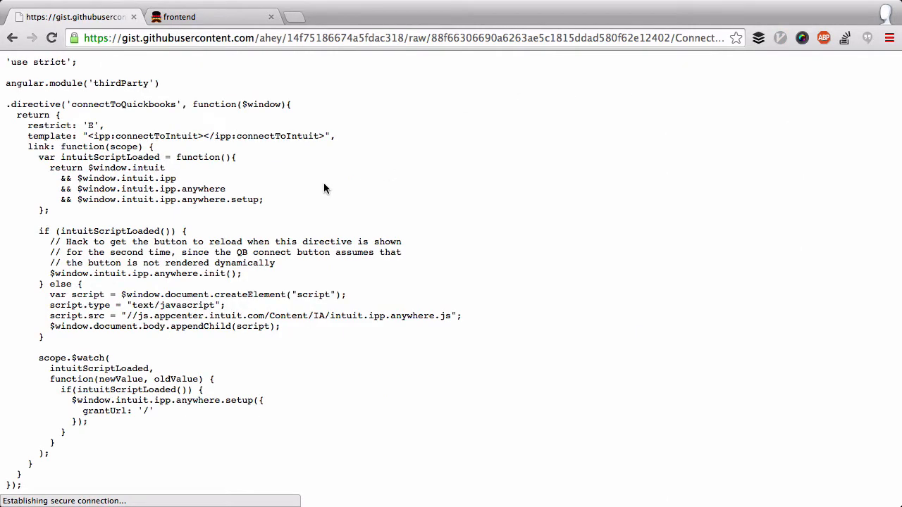
pyautogui.press('ctrl+a')
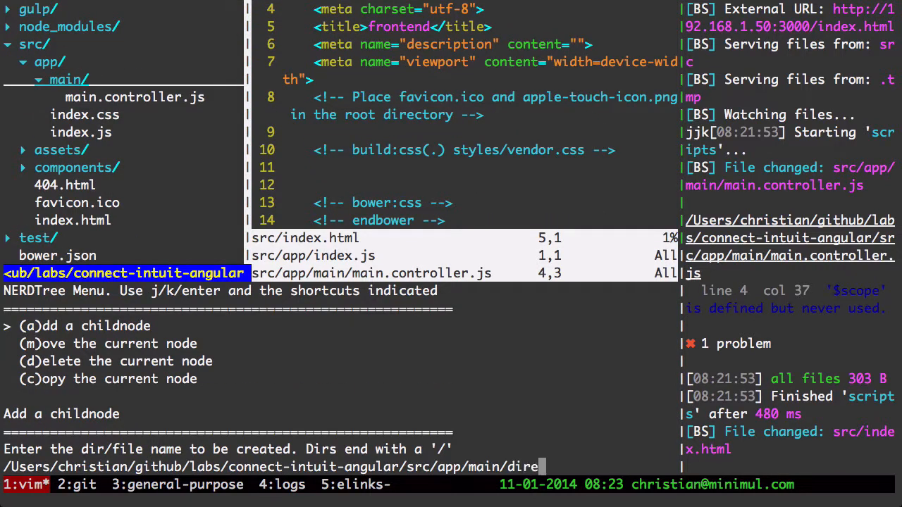
# - Add src/app/main/directives.js containing the pasted 41-line connectToQuickbooks directive and save it
pyautogui.write('ctive')
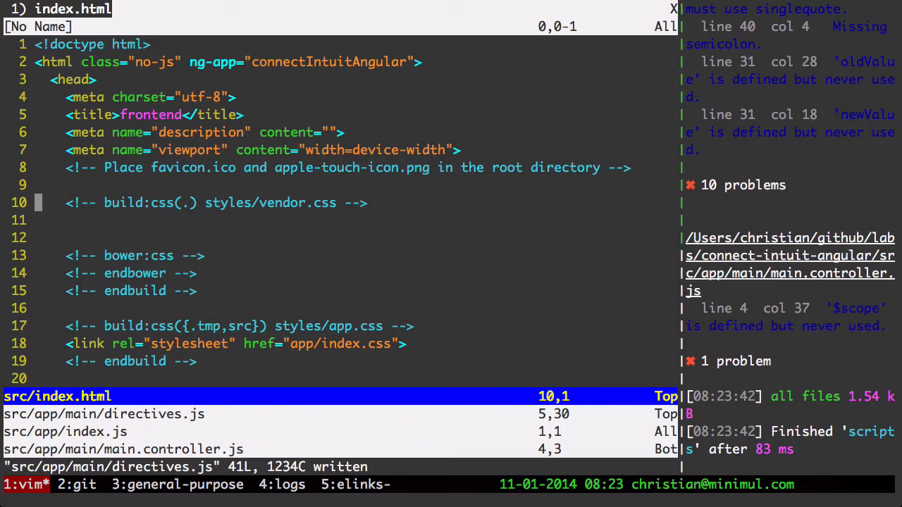
pyautogui.scroll(-3)
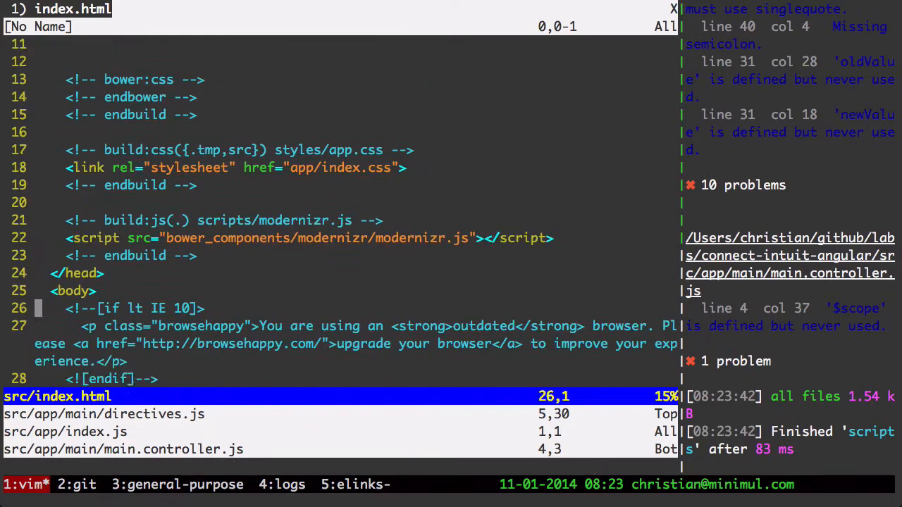
# - Swap the jumbotron h1 and lead paragraph for indented control-group connect-to-quickbooks markup, then save
pyautogui.scroll(-3)
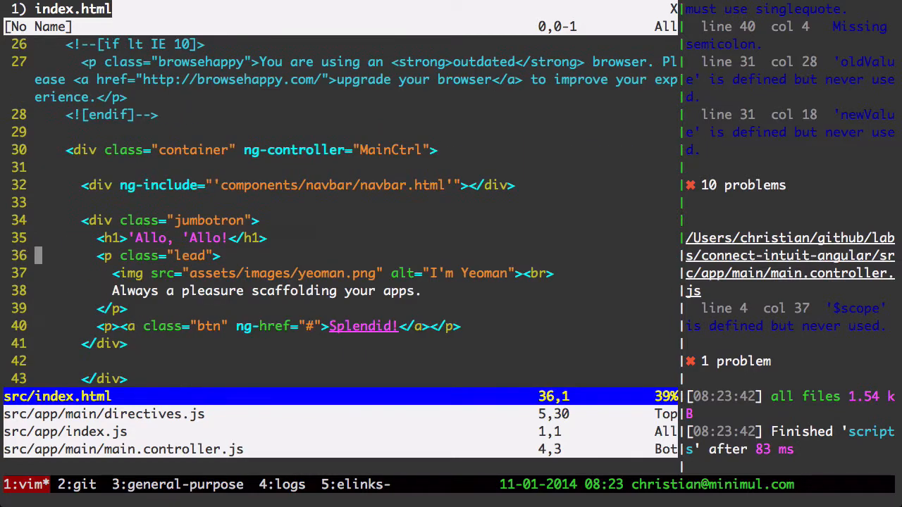
pyautogui.press('j')
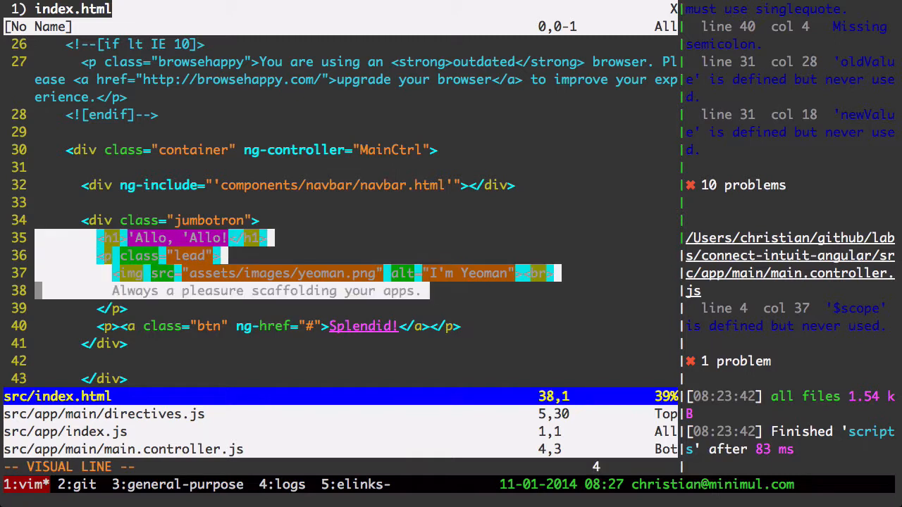
pyautogui.press('d')
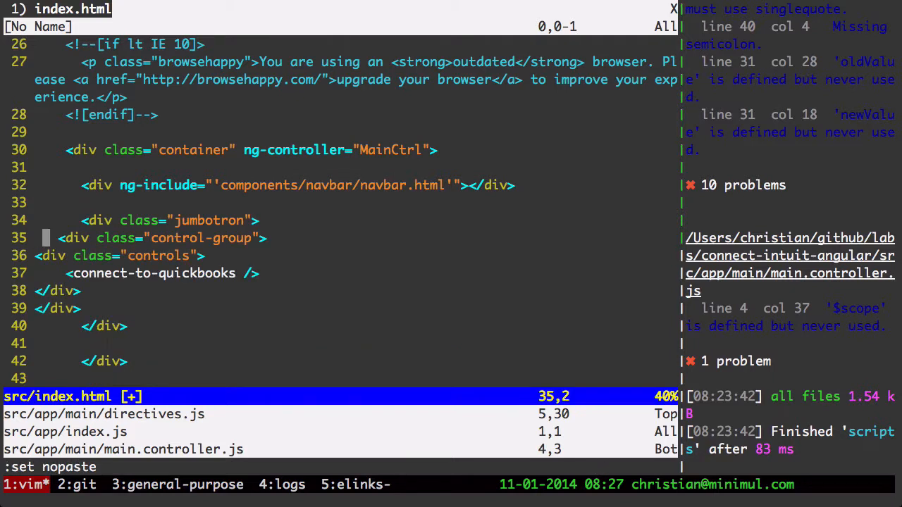
pyautogui.press('V')
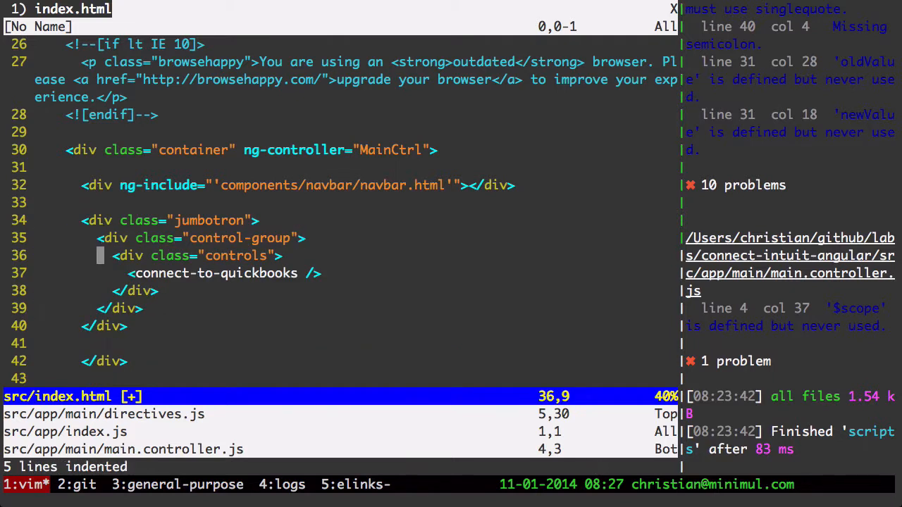
pyautogui.press('j')
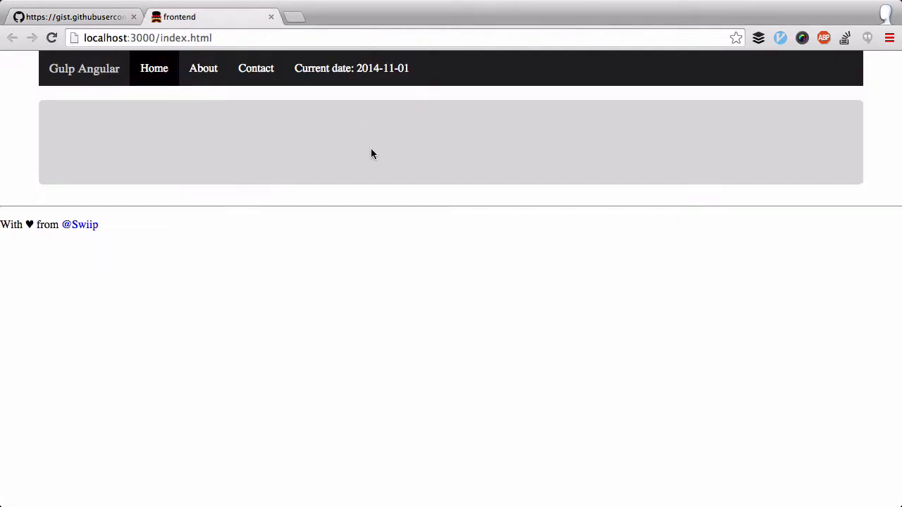
pyautogui.moveTo(318, 188)
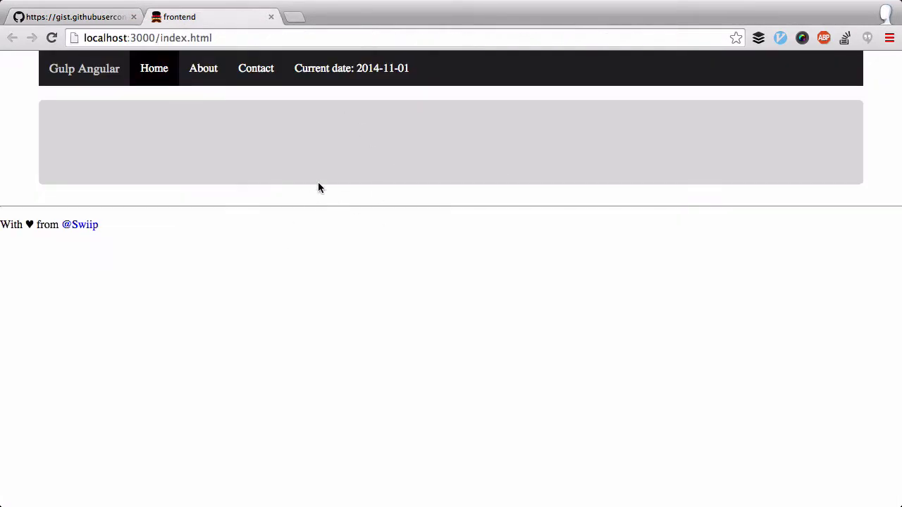
pyautogui.moveTo(274, 212)
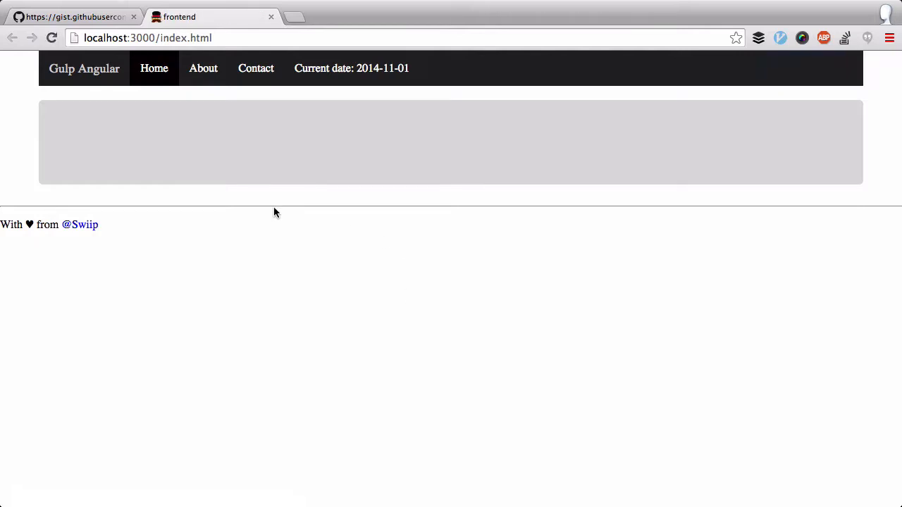
pyautogui.moveTo(309, 129)
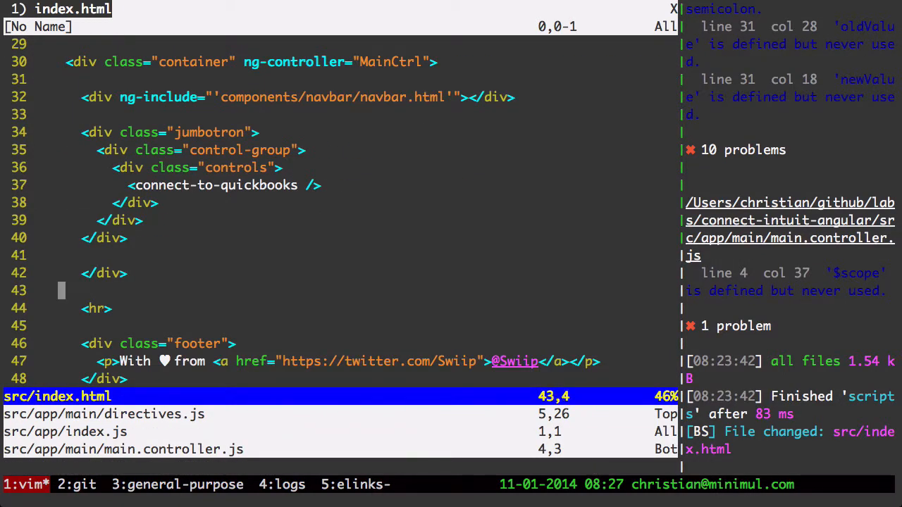
# - Add a script tag for app/main/directives.js in index.html's build:js section and save
pyautogui.scroll(-3)
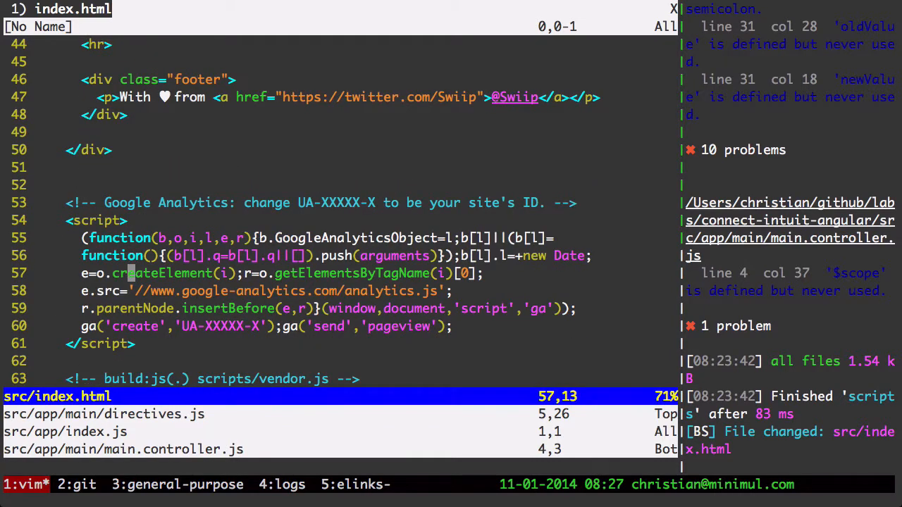
pyautogui.scroll(-3)
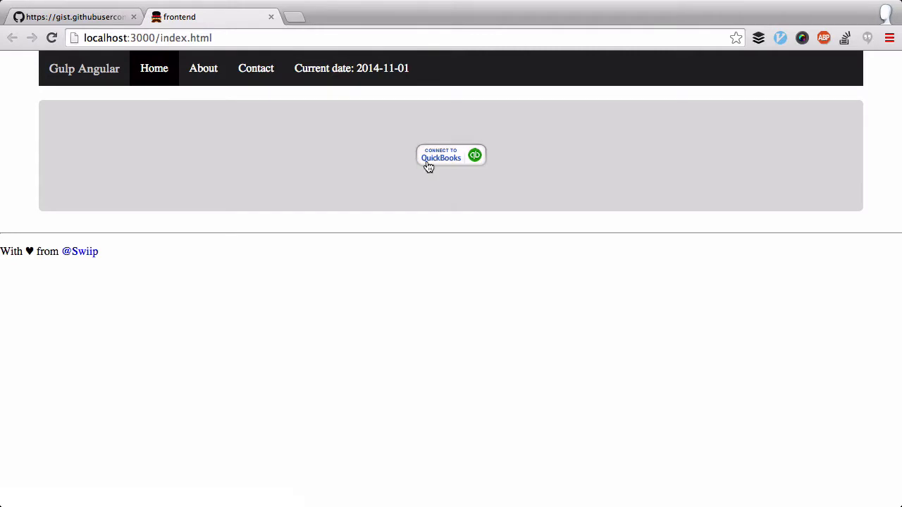
# - Inspect the Connect to QuickBooks button's page markup in Chrome
pyautogui.rightClick(428, 164)
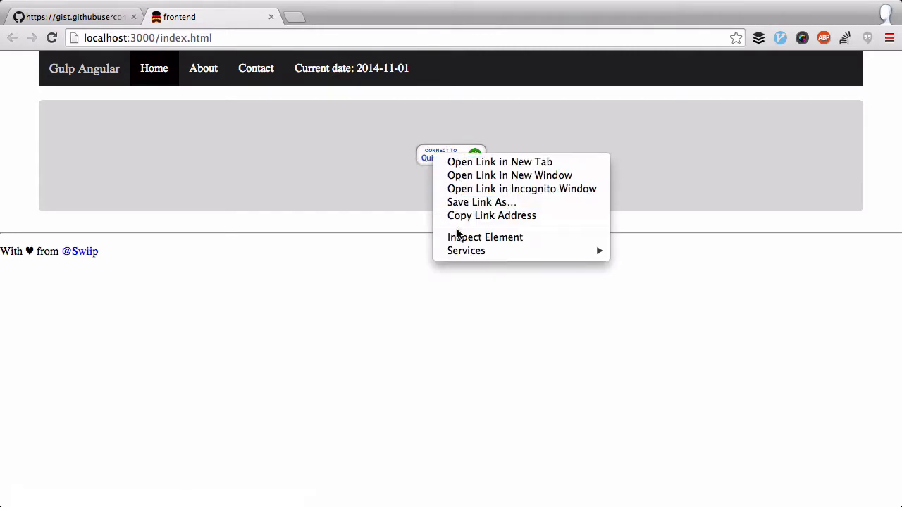
pyautogui.click(485, 237)
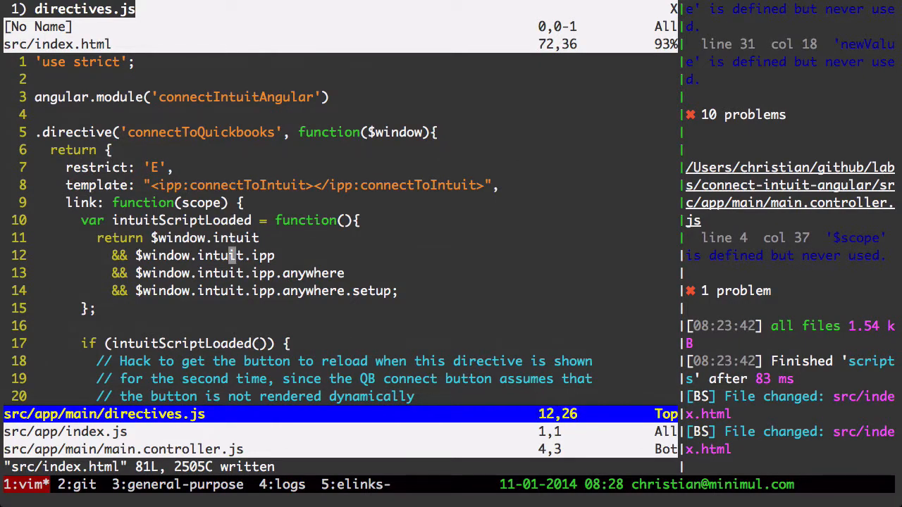
pyautogui.scroll(-3)
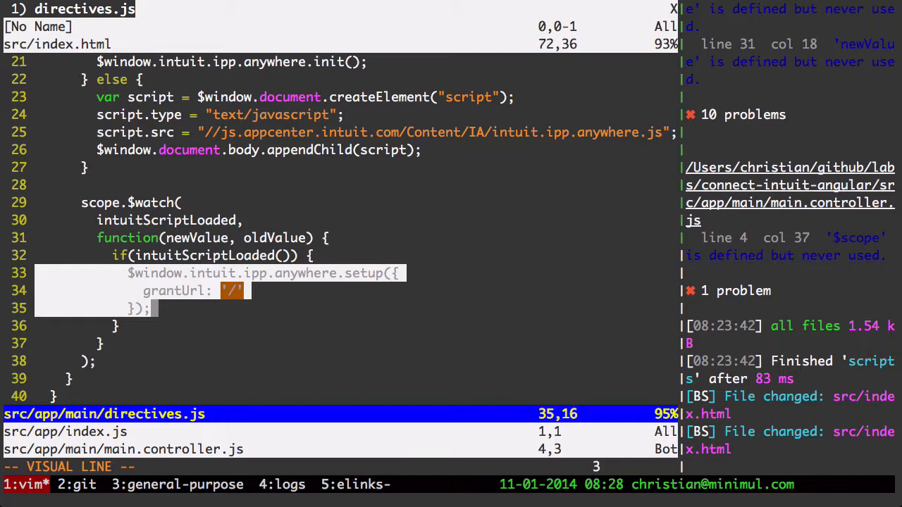
pyautogui.press('Escape')
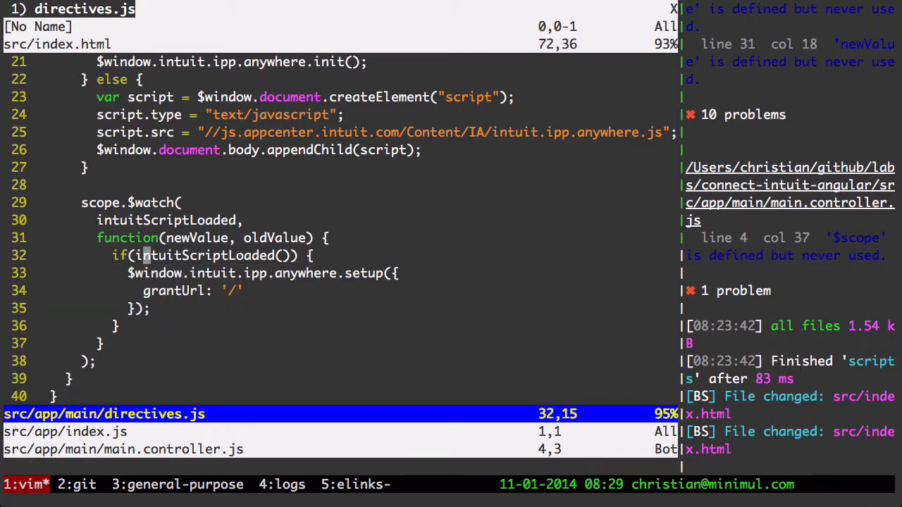
pyautogui.press('V')
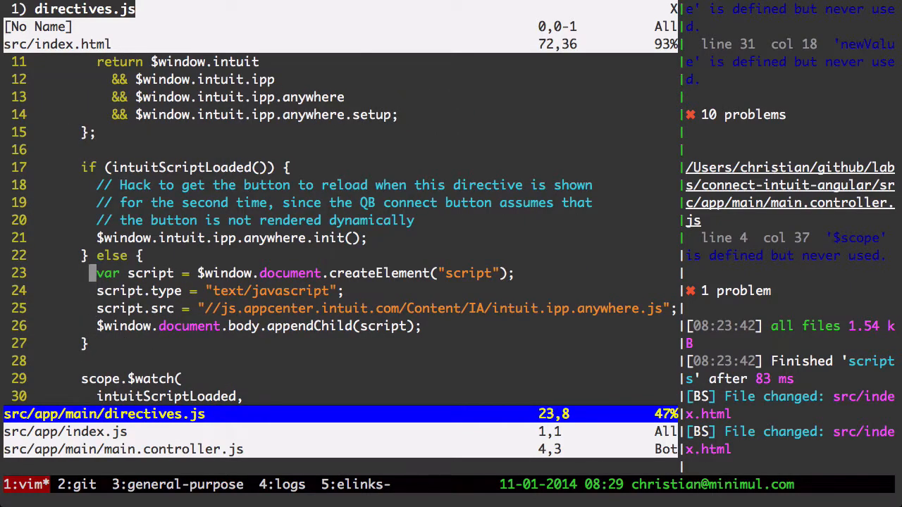
pyautogui.press('j')
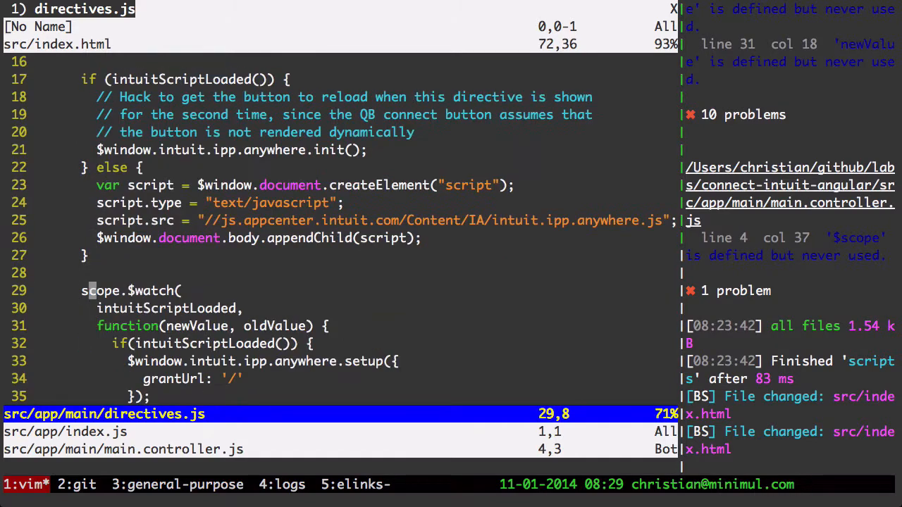
pyautogui.press('j')
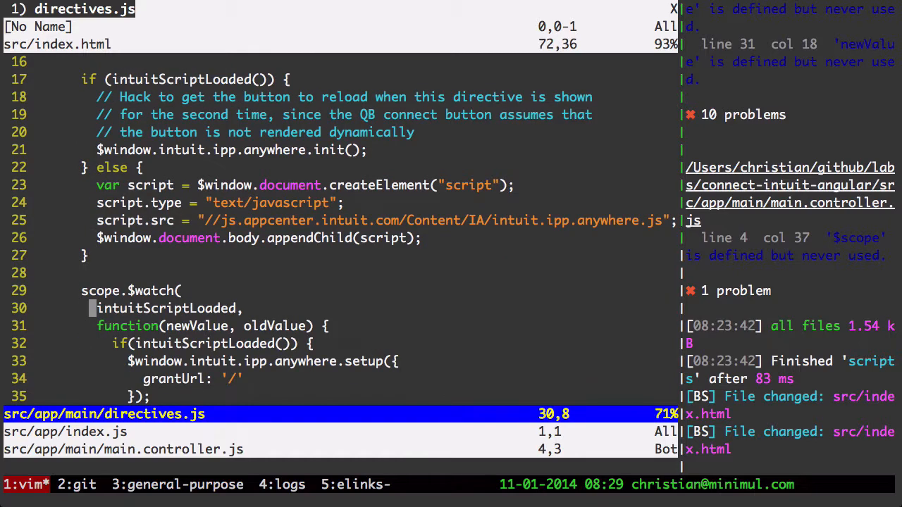
pyautogui.press('j')
pyautogui.write('link: function(scope) {')
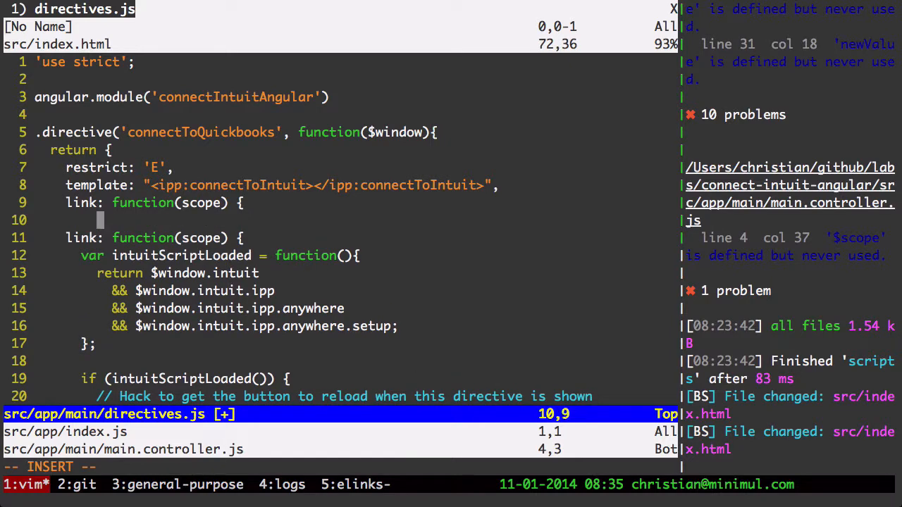
# - Insert an empty 'link: function(scope) { }' stub and start a /* comment before the old link
pyautogui.write("/'")
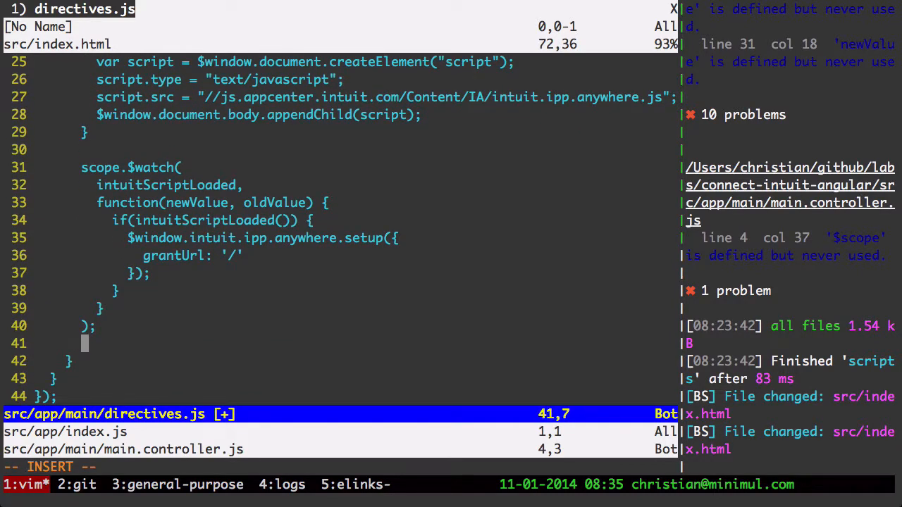
pyautogui.write('*')
pyautogui.write('l')
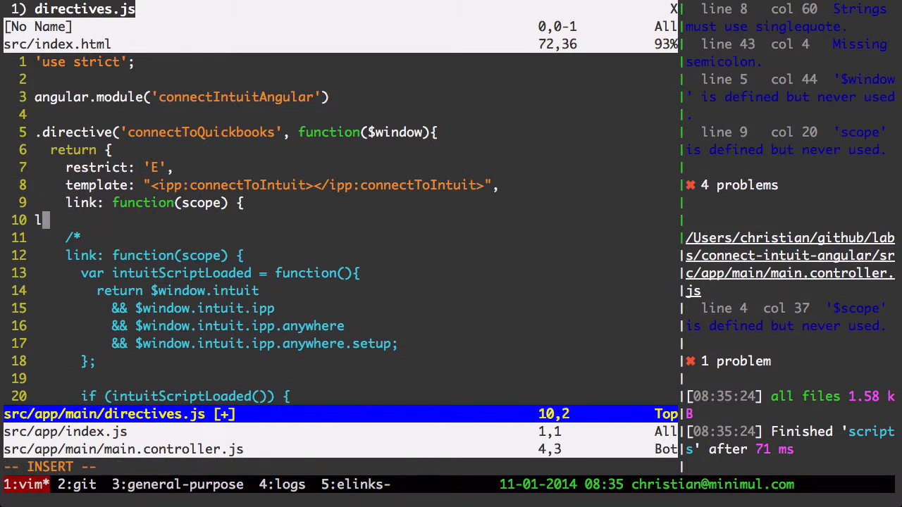
pyautogui.write('}')
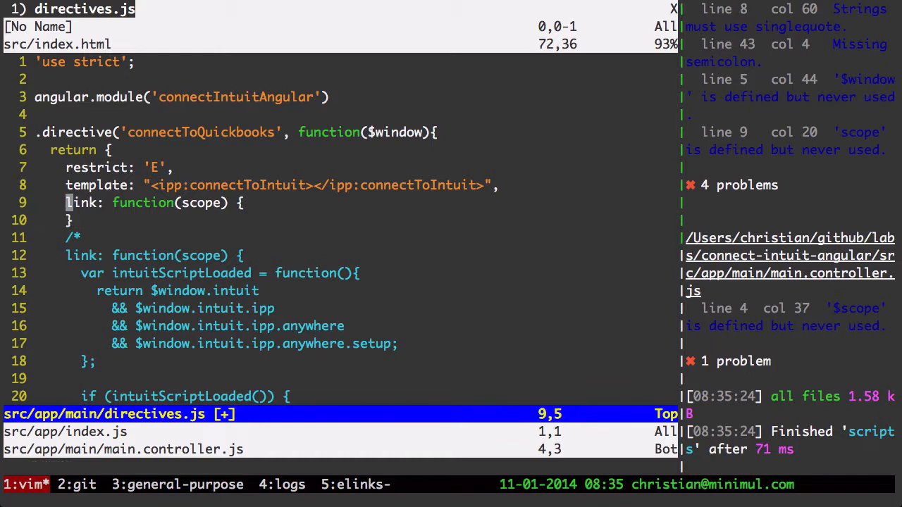
pyautogui.press('j')
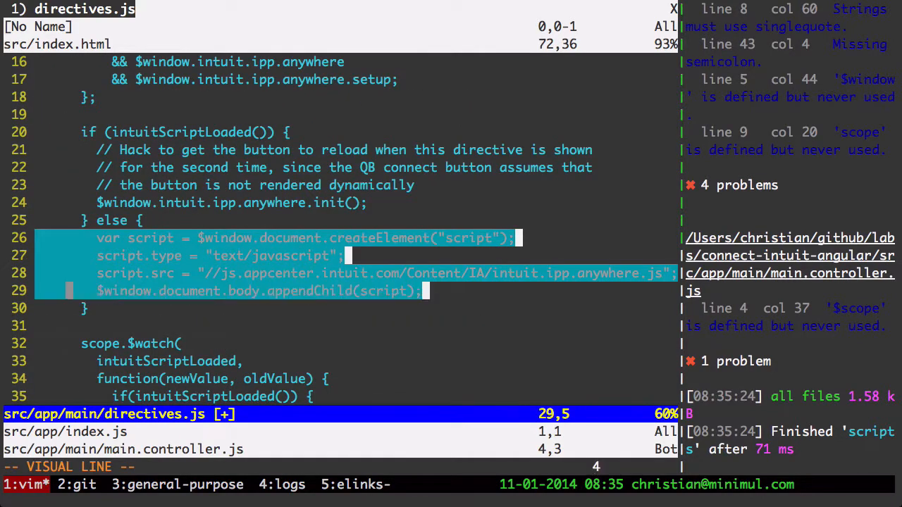
# - Yank lines 26–29 and paste the four script-injection lines into the new link function
pyautogui.press('y')
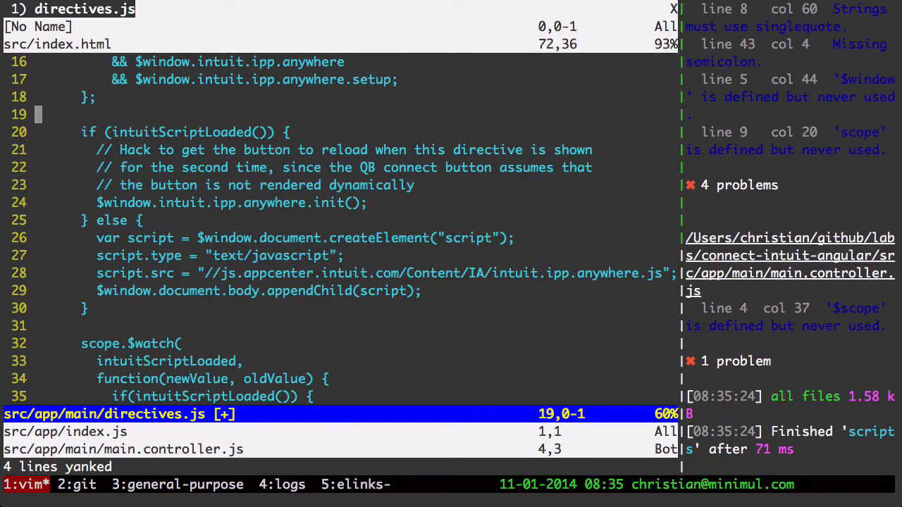
pyautogui.scroll(3)
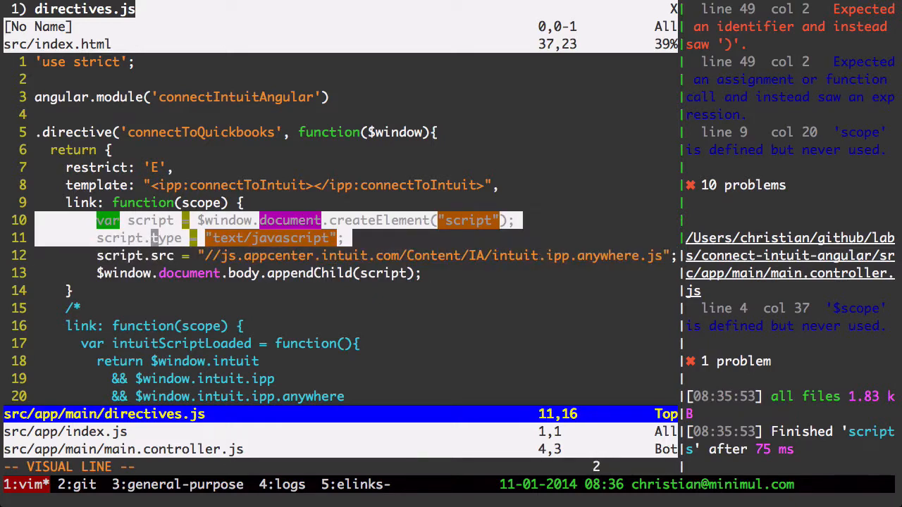
pyautogui.press('Escape')
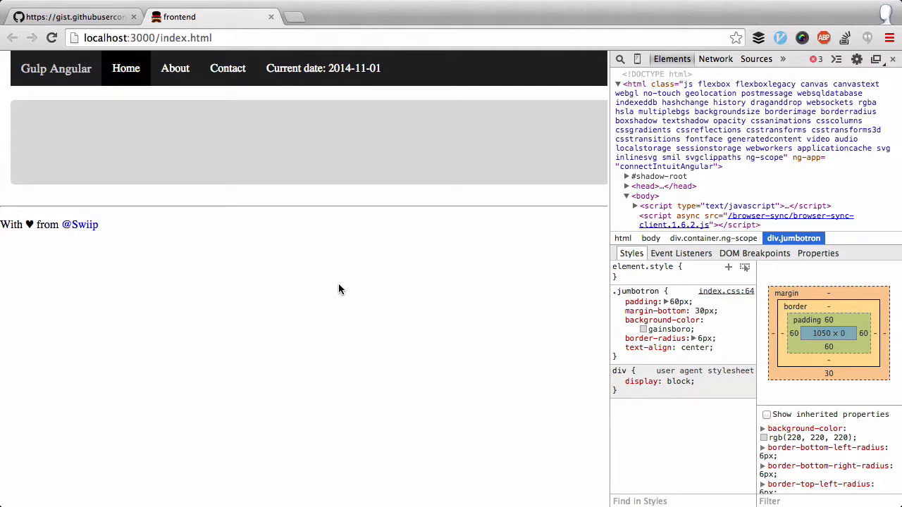
# - Reload localhost:3000/index.html in Chrome to test the directive changes
pyautogui.click(51, 38)
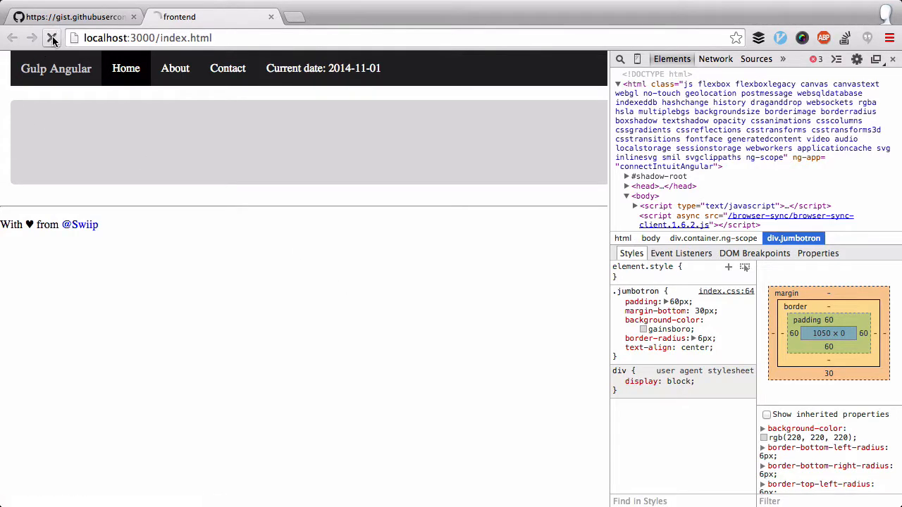
pyautogui.click(51, 38)
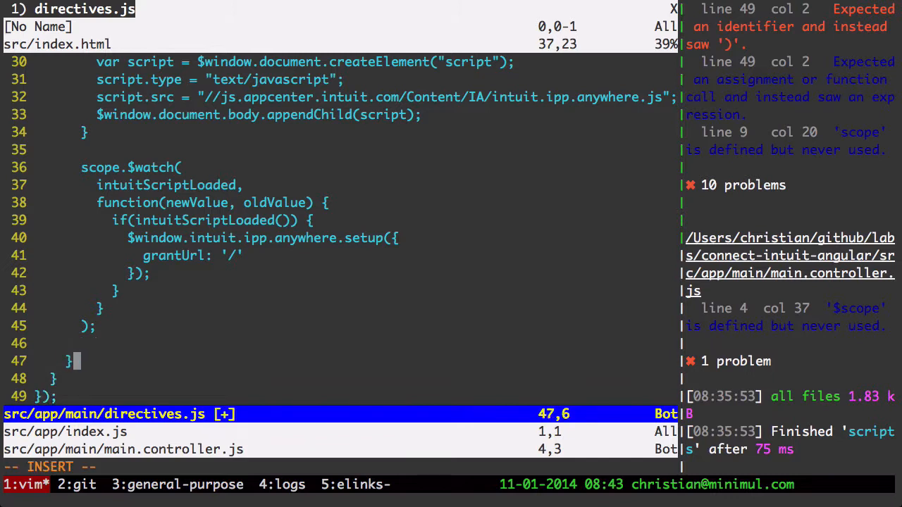
# - Type */ after the old link block to close the comment
pyautogui.write('*/')
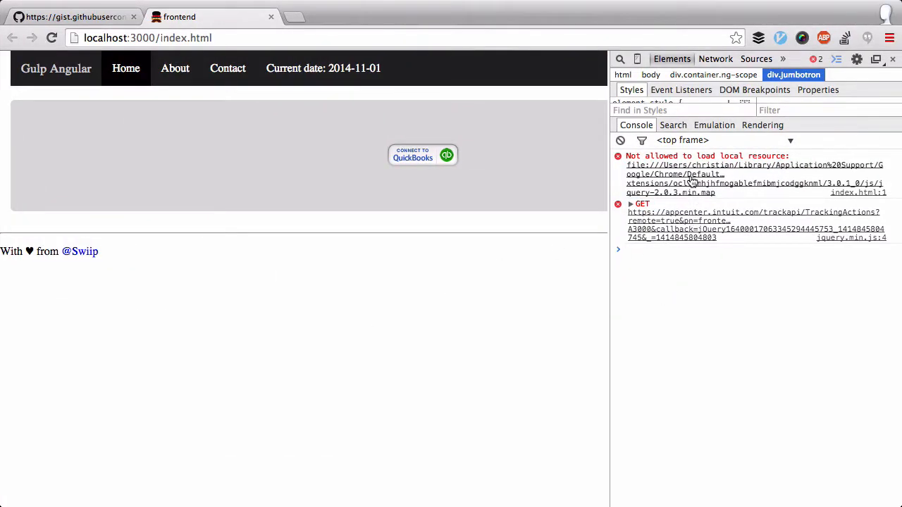
pyautogui.moveTo(703, 191)
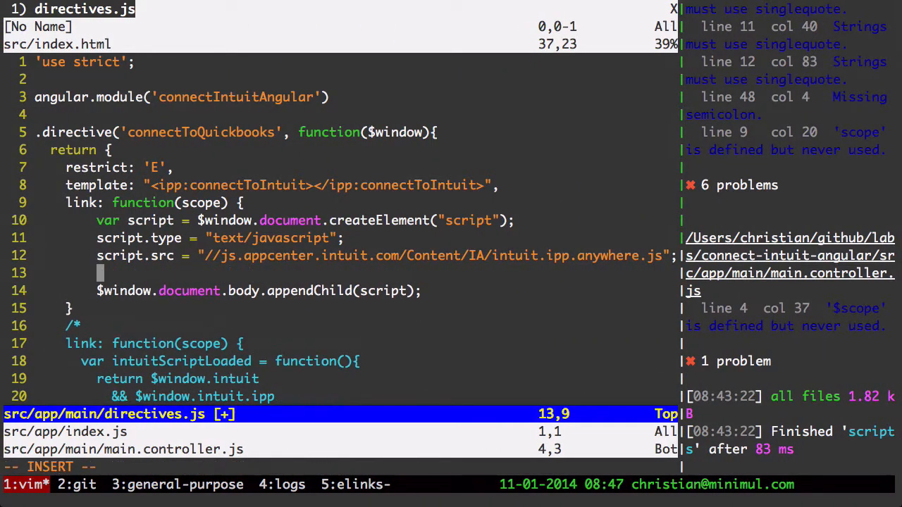
# - Add script.onload = function () { scope.$emit('intuitjs:loaded'); }; before appendChild
pyautogui.write('sc')
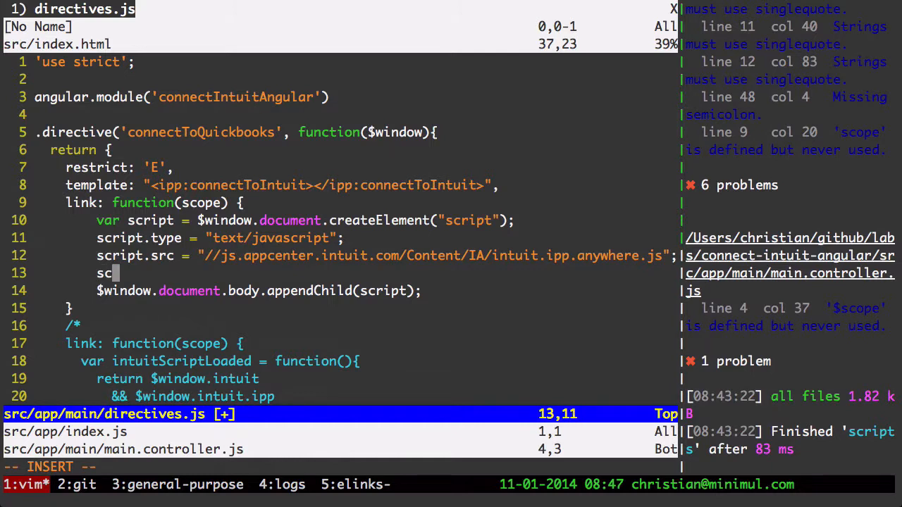
pyautogui.write('ript')
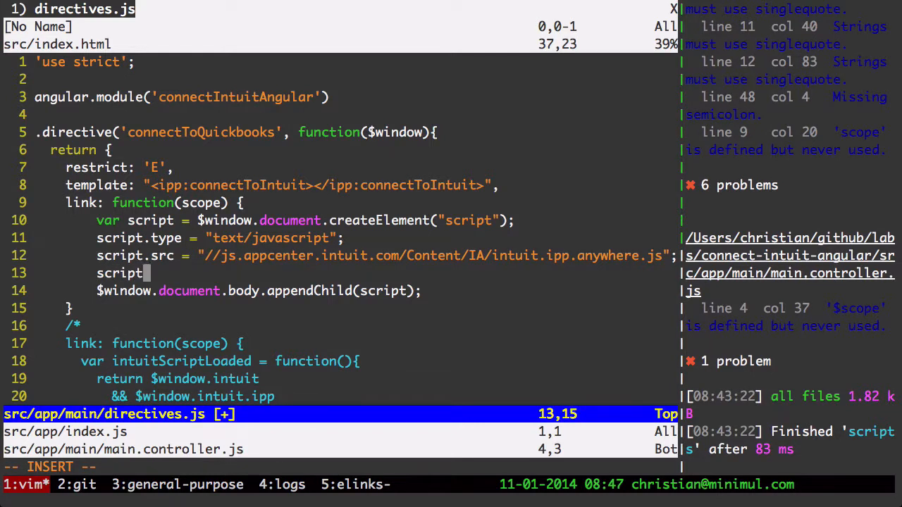
pyautogui.write('.onload = function () {')
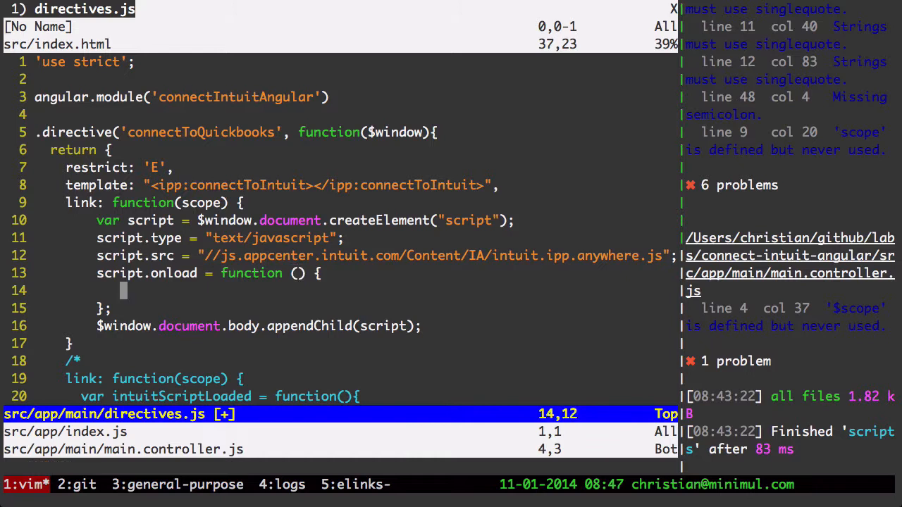
pyautogui.press('i')
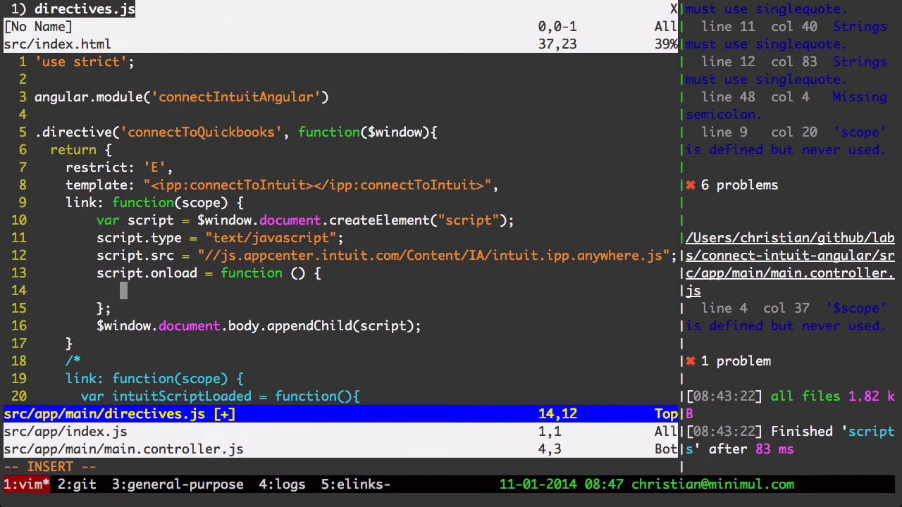
pyautogui.write('scope.')
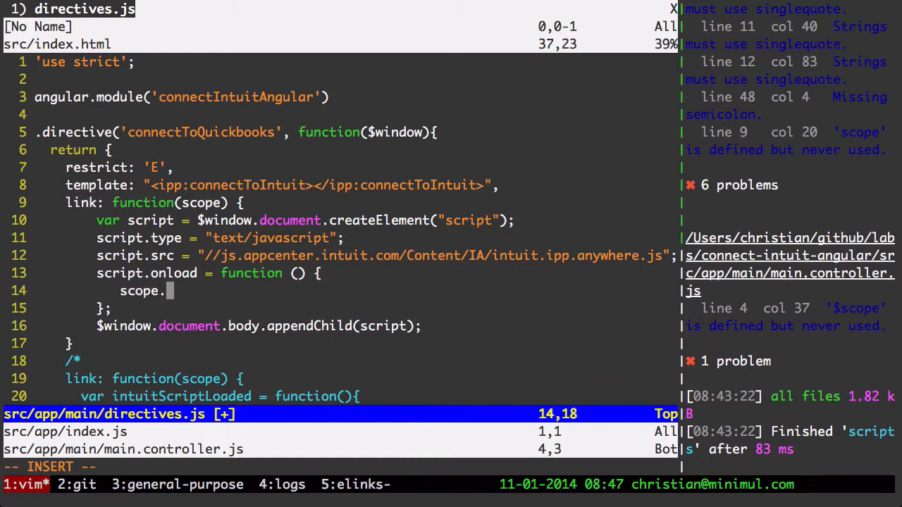
pyautogui.write("$emit('i")
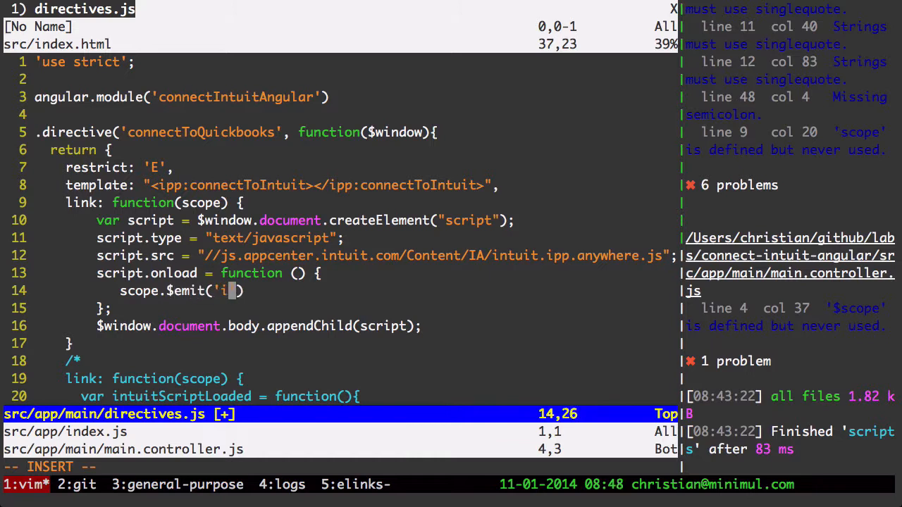
pyautogui.write('ntuit')
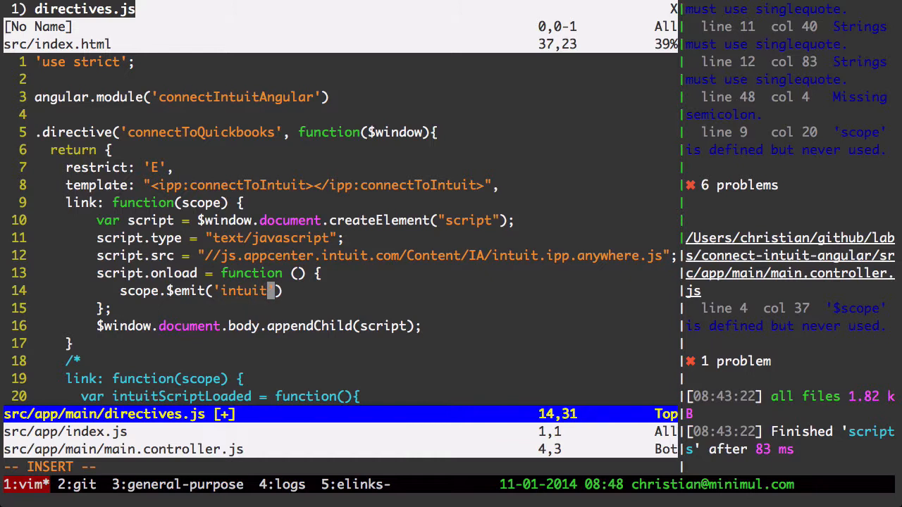
pyautogui.write('js:loaded')
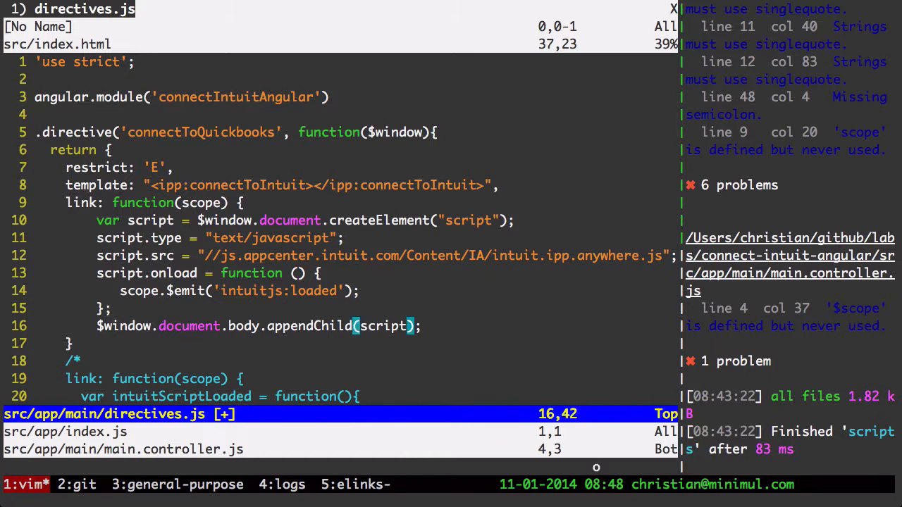
pyautogui.press('o')
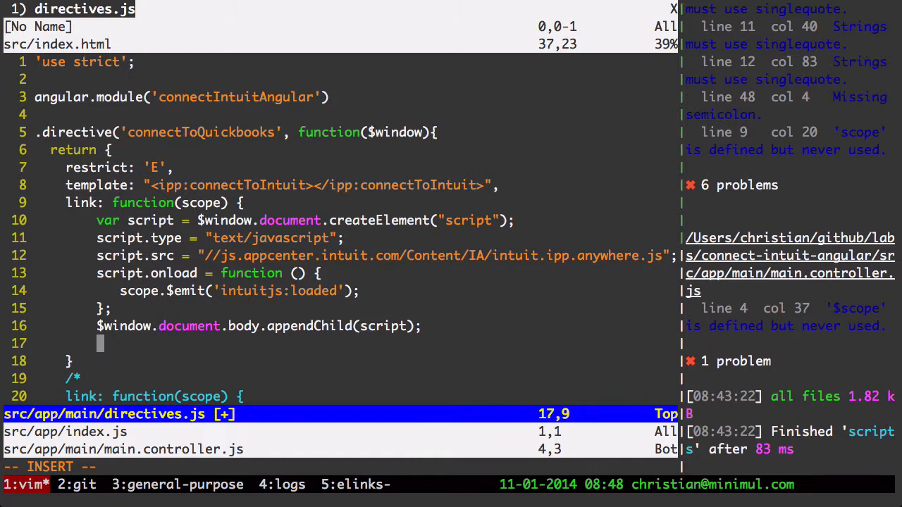
# - Add scope.$on('intuitjs:loaded', function (evt) { console.log(evt); }) to the link function
pyautogui.write('scope')
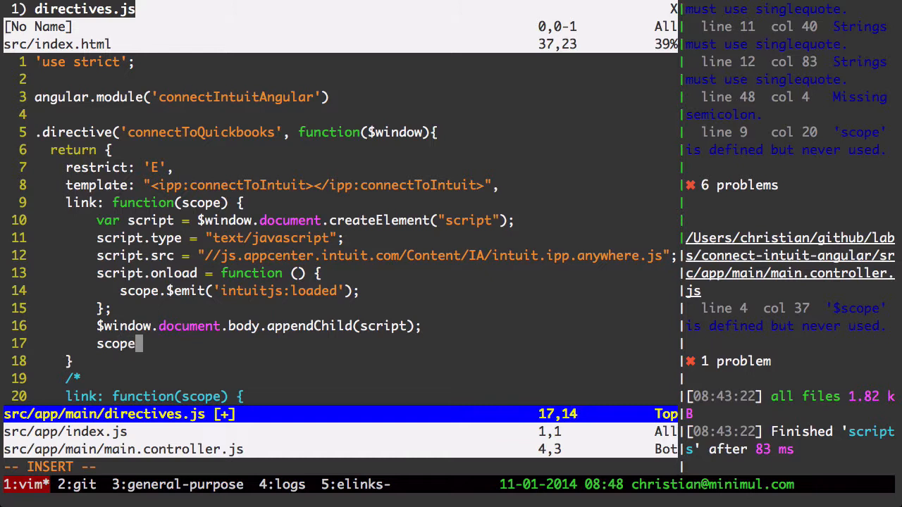
pyautogui.write("on('intuitjs:load")
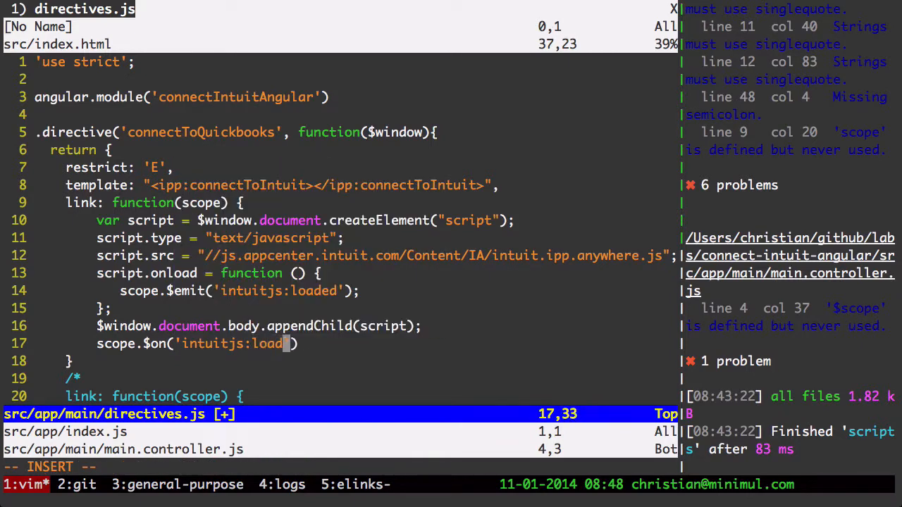
pyautogui.write('ed')
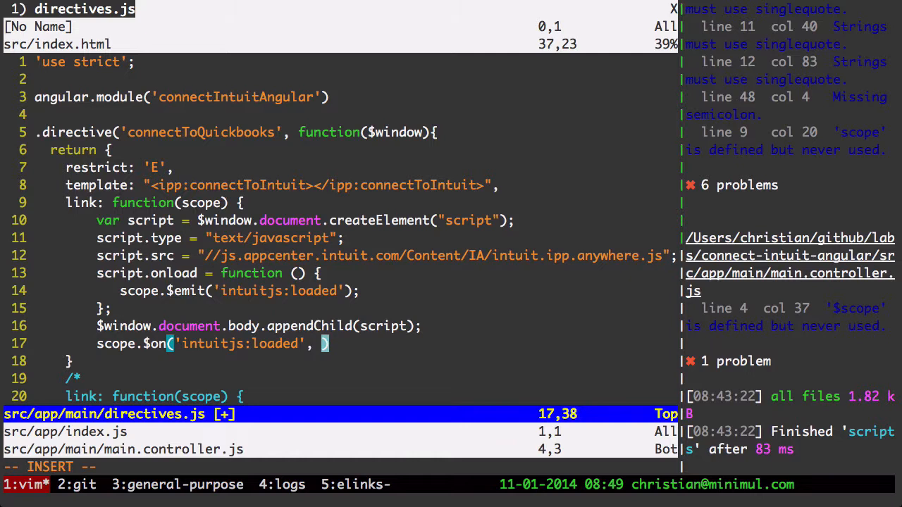
pyautogui.write('function () {')
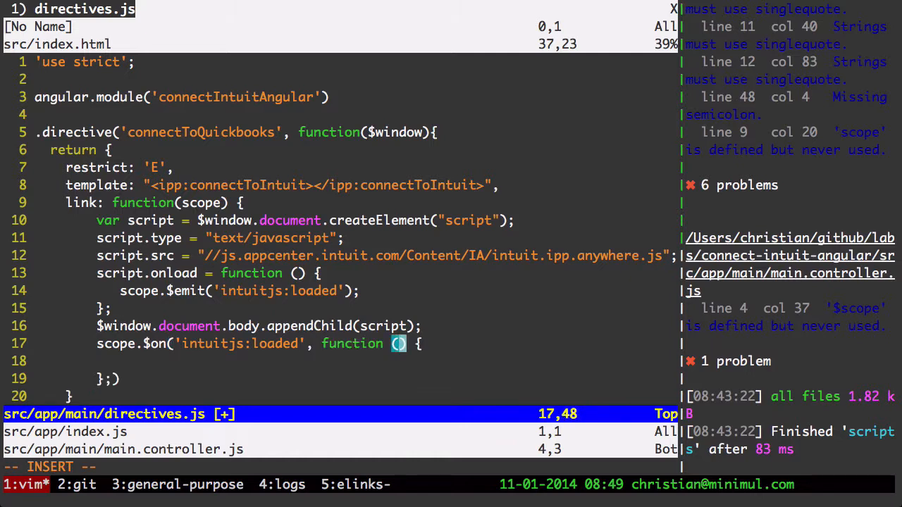
pyautogui.write('evt')
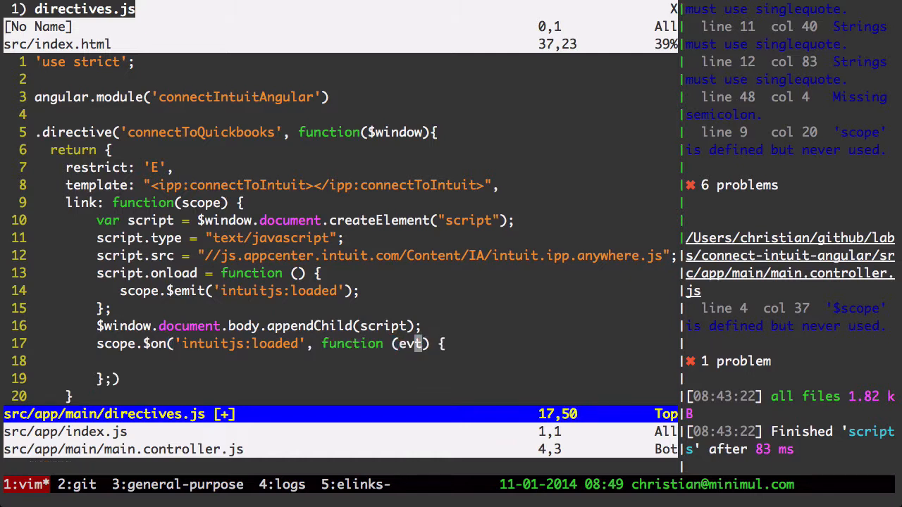
pyautogui.scroll(-3)
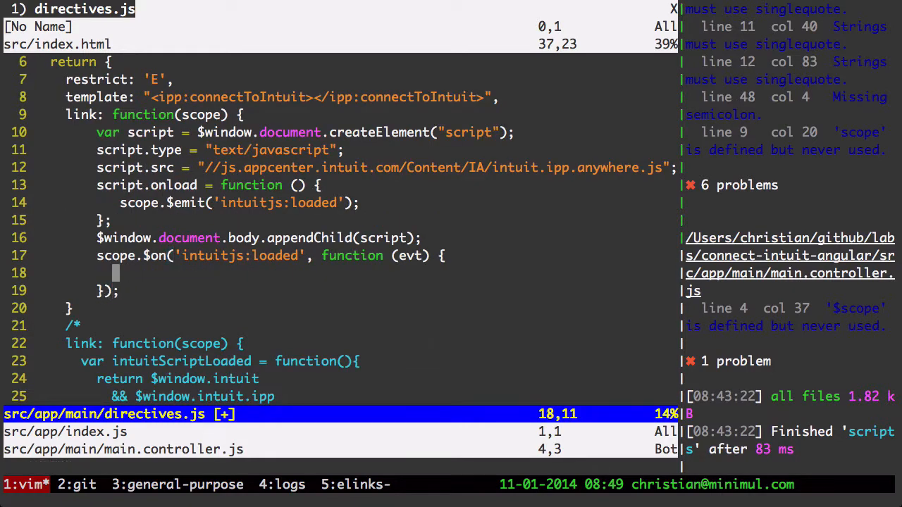
pyautogui.press('i')
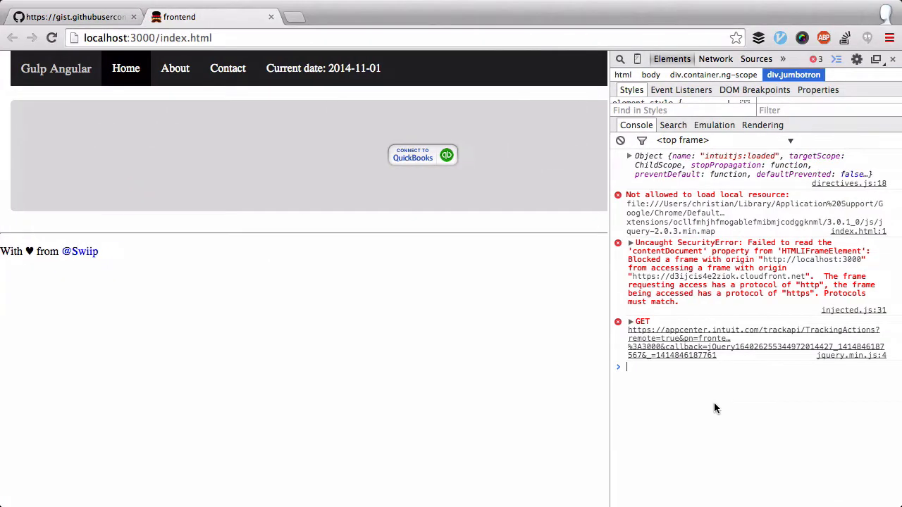
pyautogui.moveTo(744, 316)
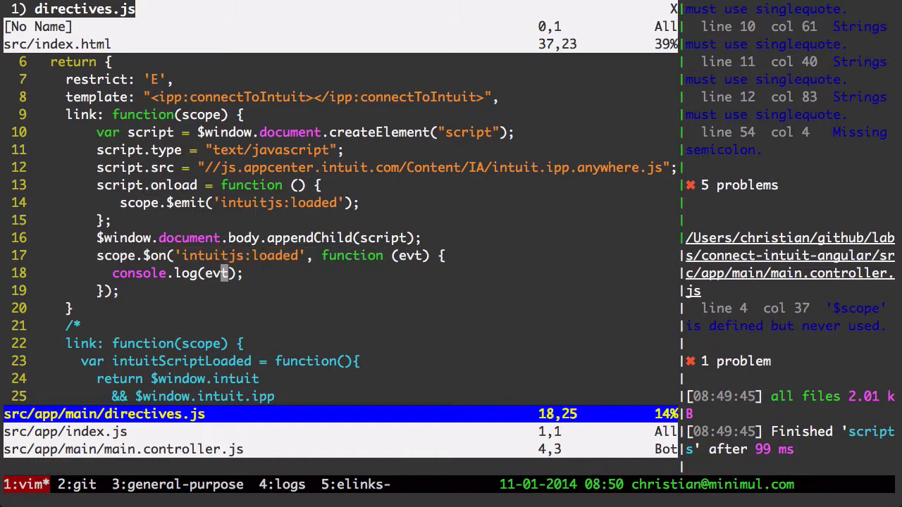
# - Put the $window.intuit.ipp.anywhere.setup({ grantUrl: '/' }) call inside the listener and save
pyautogui.scroll(-3)
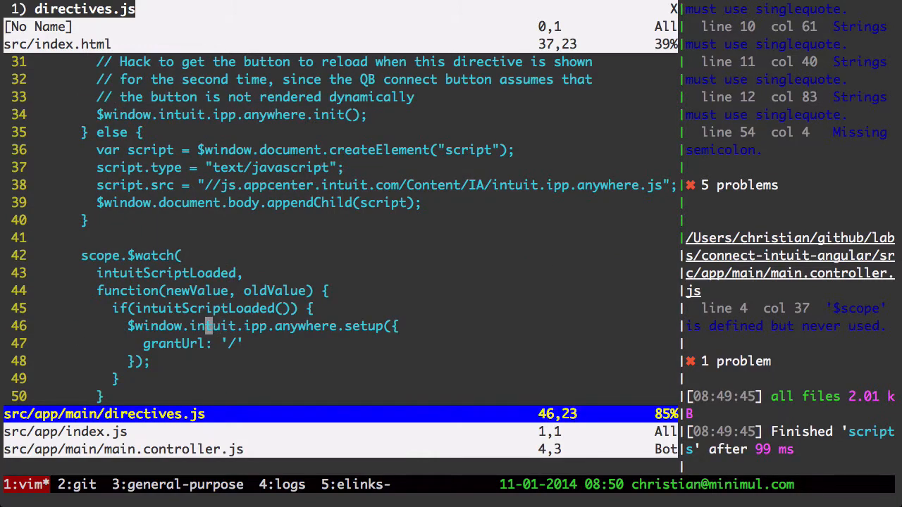
pyautogui.press('V')
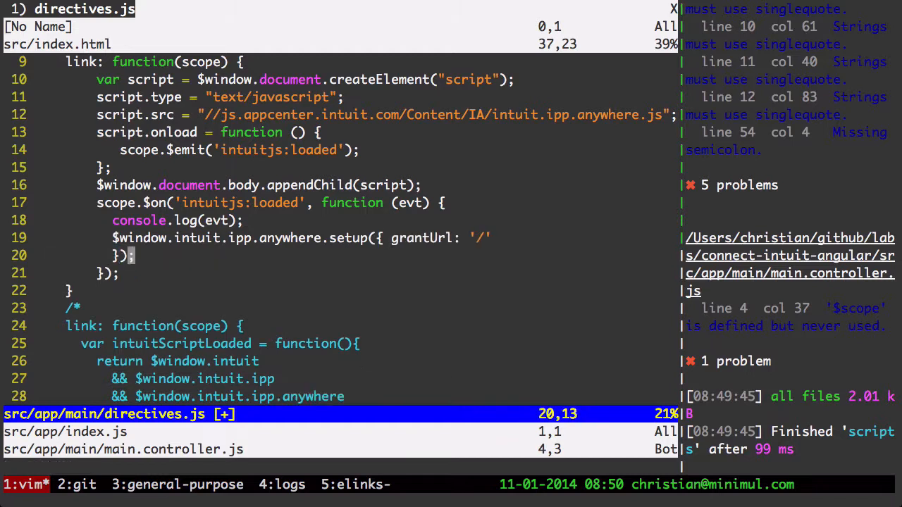
pyautogui.press('i')
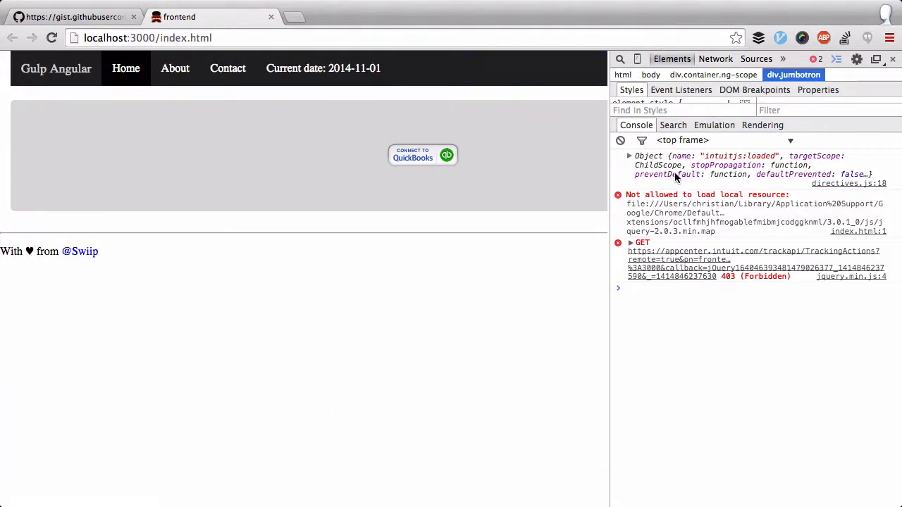
# - Inspect the logged intuitjs:loaded event Object in the DevTools Console
pyautogui.click(422, 155)
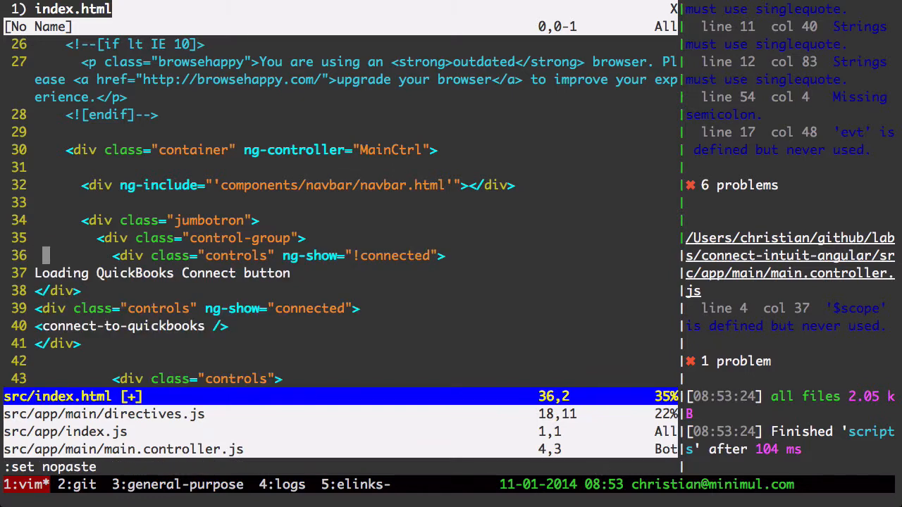
# - Re-indent the ng-show="!connected" and ng-show="connected" control blocks in index.html
pyautogui.press('V')
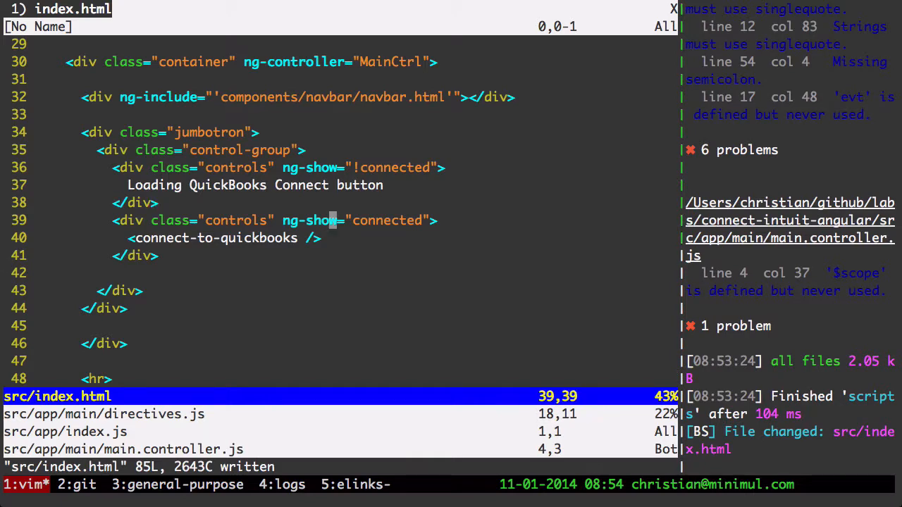
pyautogui.press('k')
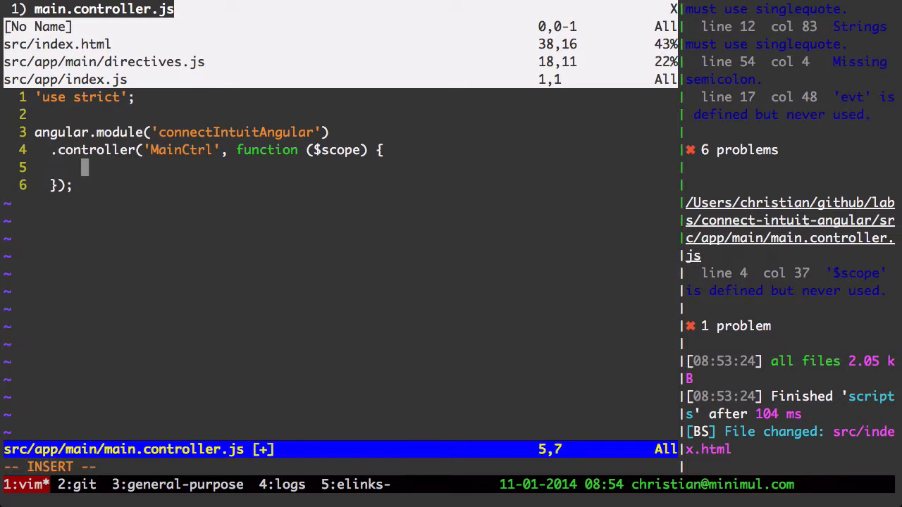
# - Add $scope.connected = false; inside MainCtrl in main.controller.js
pyautogui.write('$s')
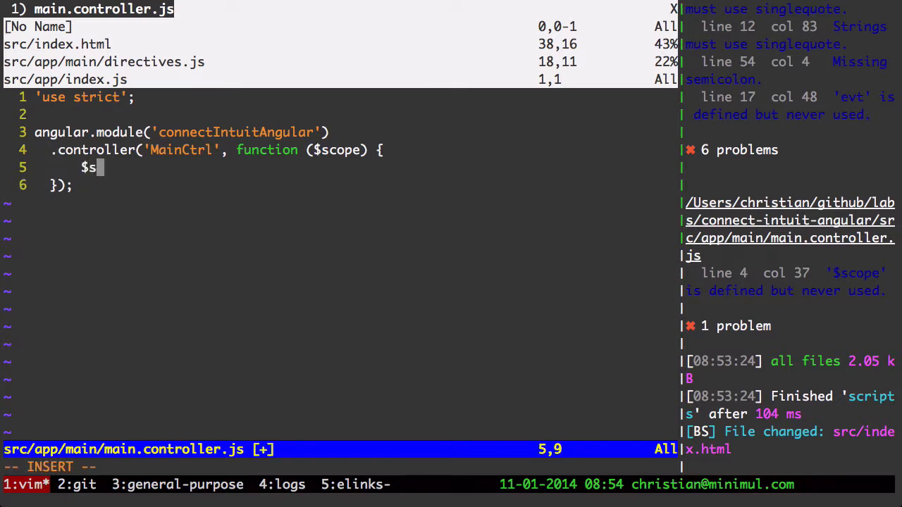
pyautogui.write('cope.connected = fal')
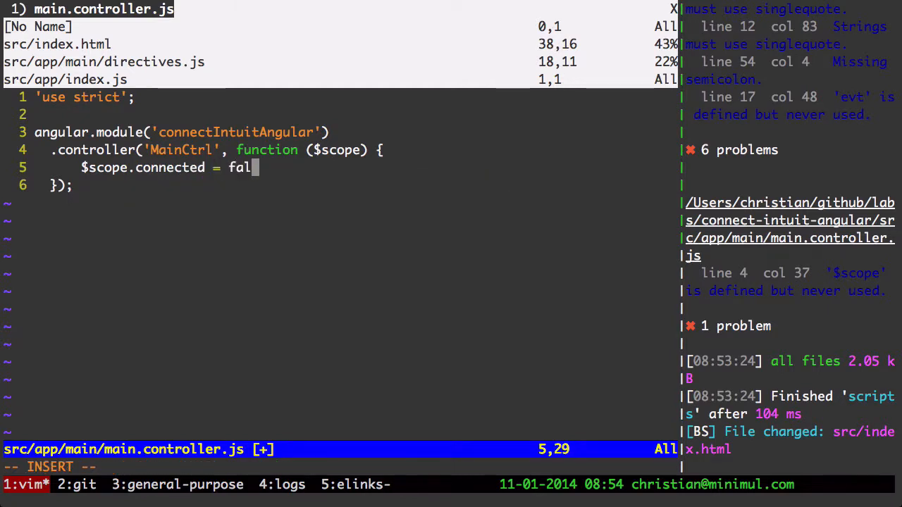
pyautogui.write('se;')
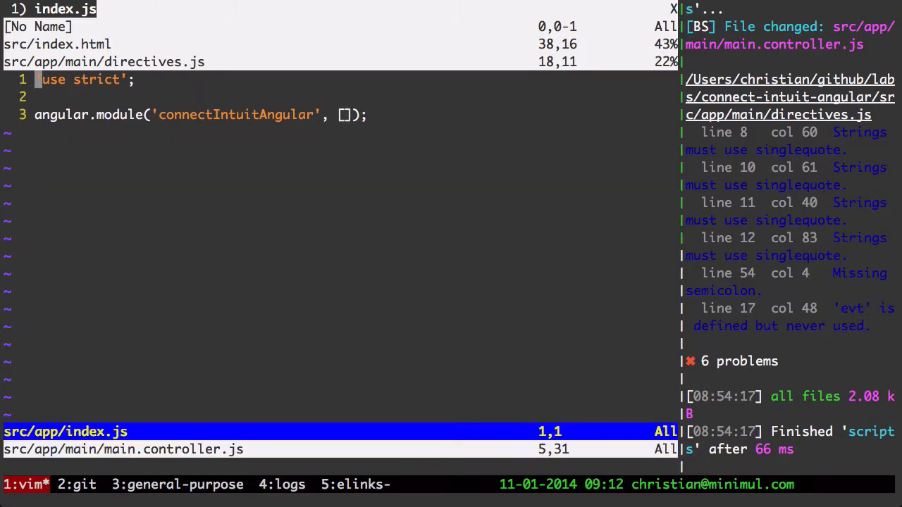
# - Save and quit main.controller.js, then add scope.connected = true; after the setup call
pyautogui.write(':x')
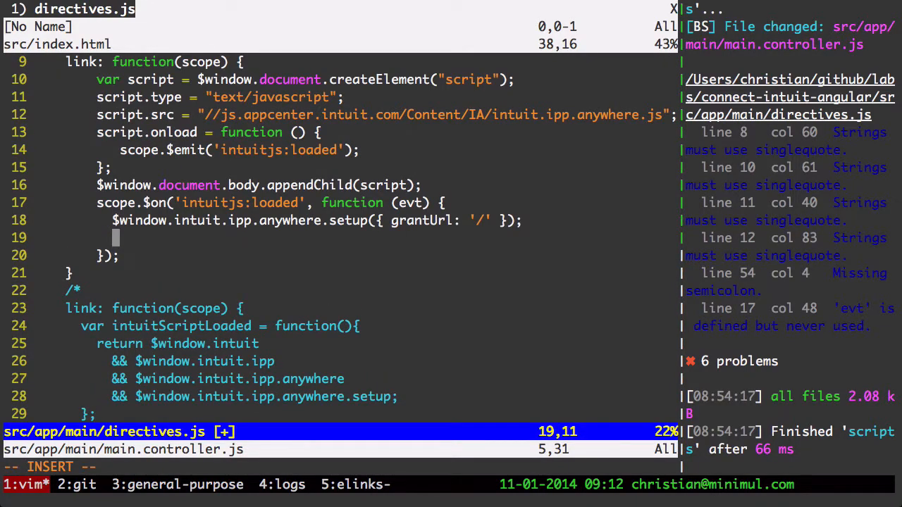
pyautogui.write('scope.')
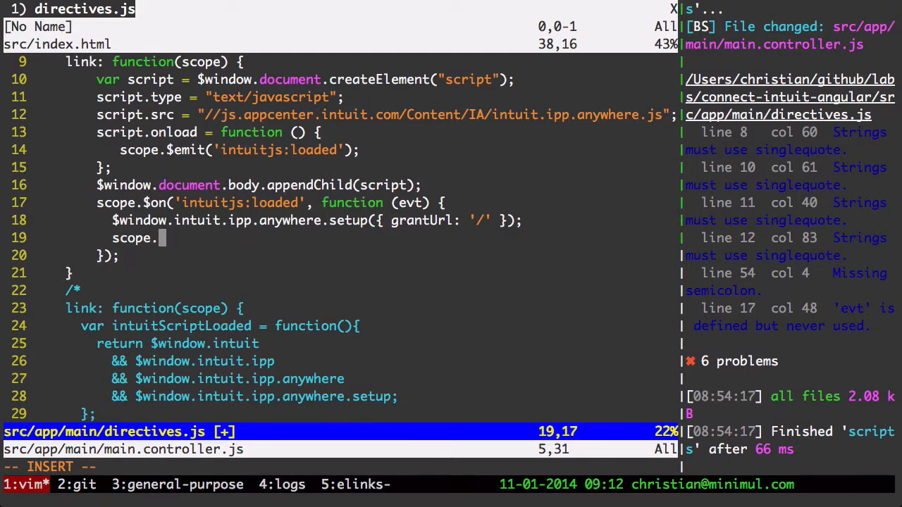
pyautogui.write('connected = true;')
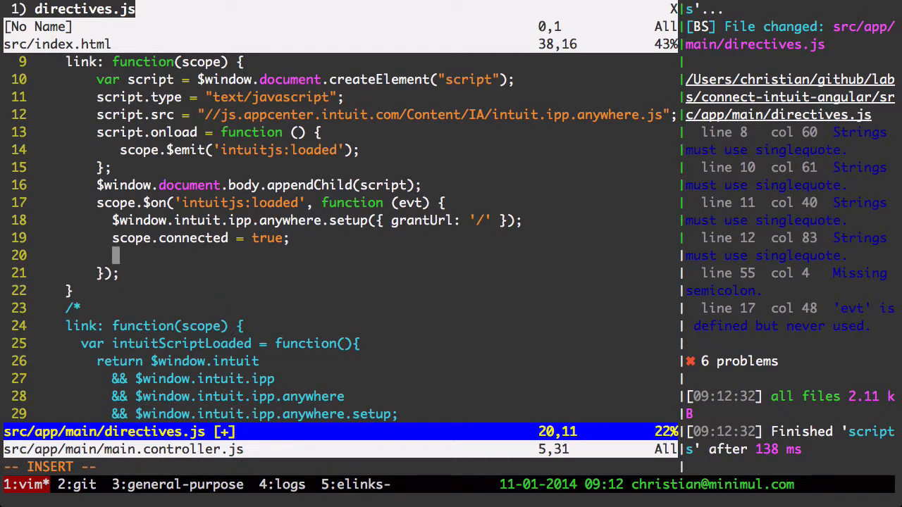
# - Add scope.$apply(); after scope.connected = true and save directives.js
pyautogui.write('scope')
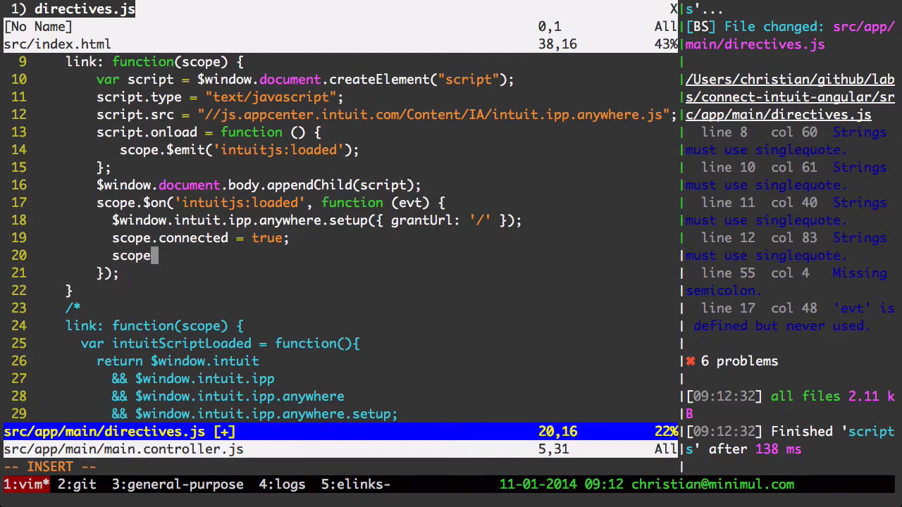
pyautogui.write('.$ap')
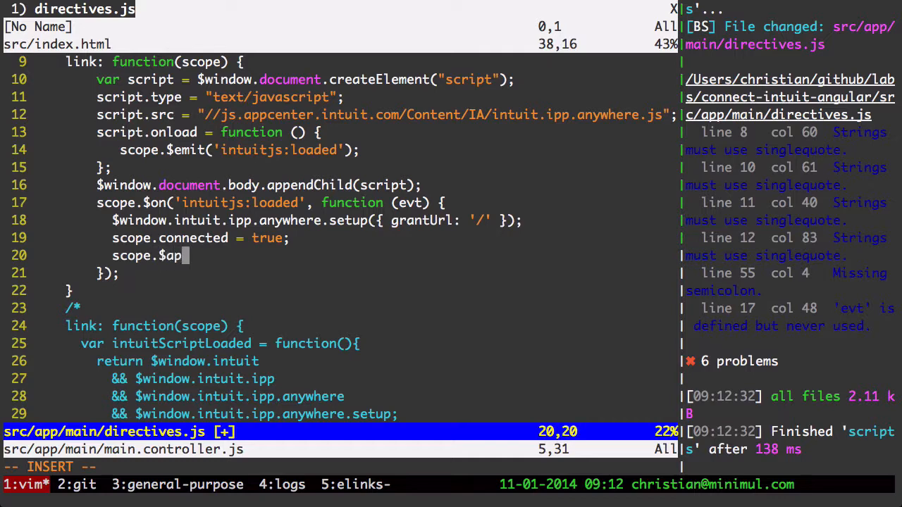
pyautogui.write('ply();')
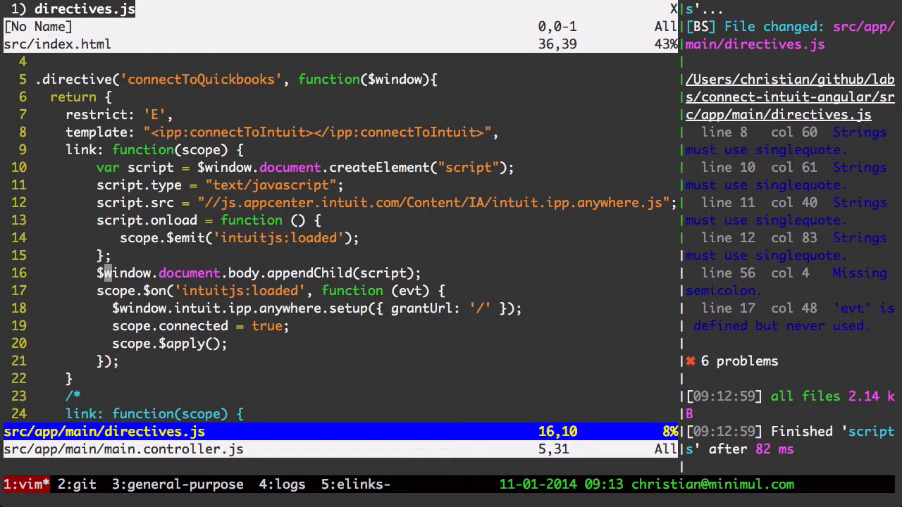
pyautogui.scroll(-3)
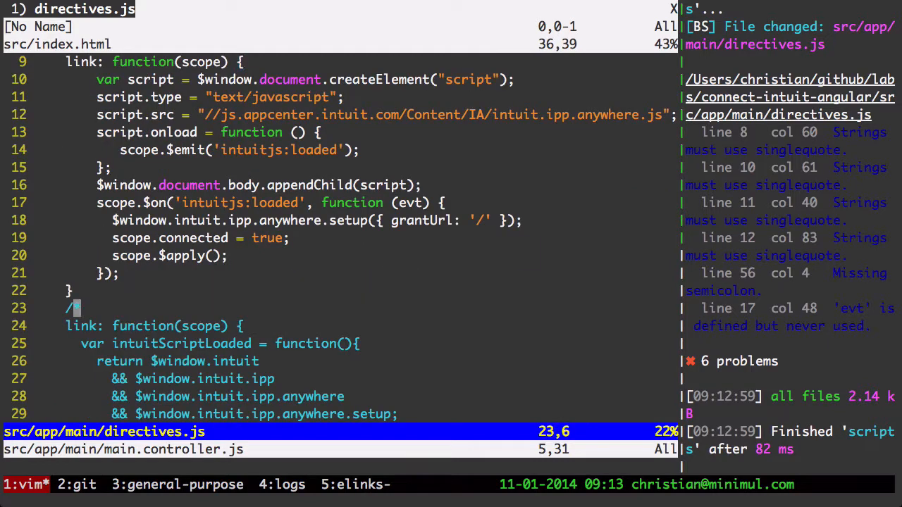